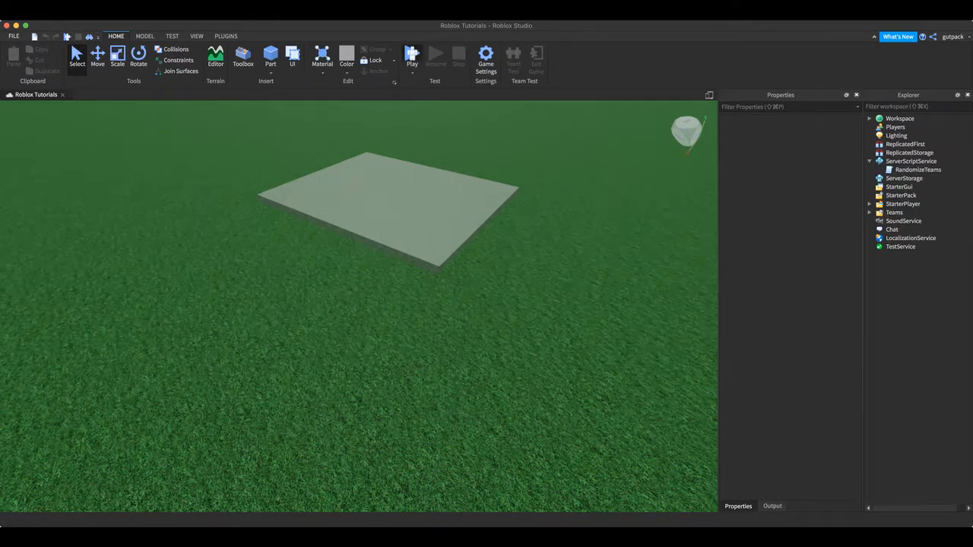
Run a quick play-test of the game and stop it to resume editing.
{"action": "left_click", "coordinate": [412, 57]}
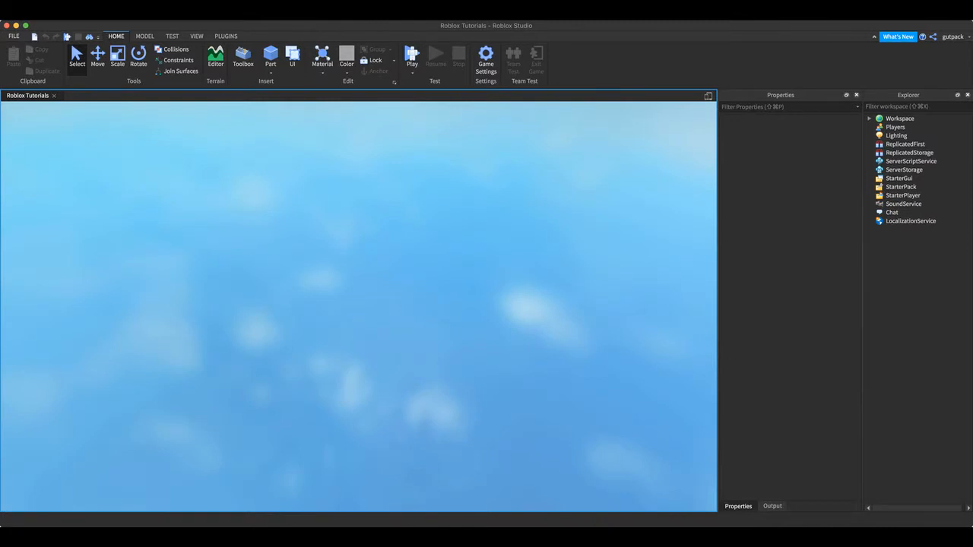
{"action": "left_click", "coordinate": [412, 57]}
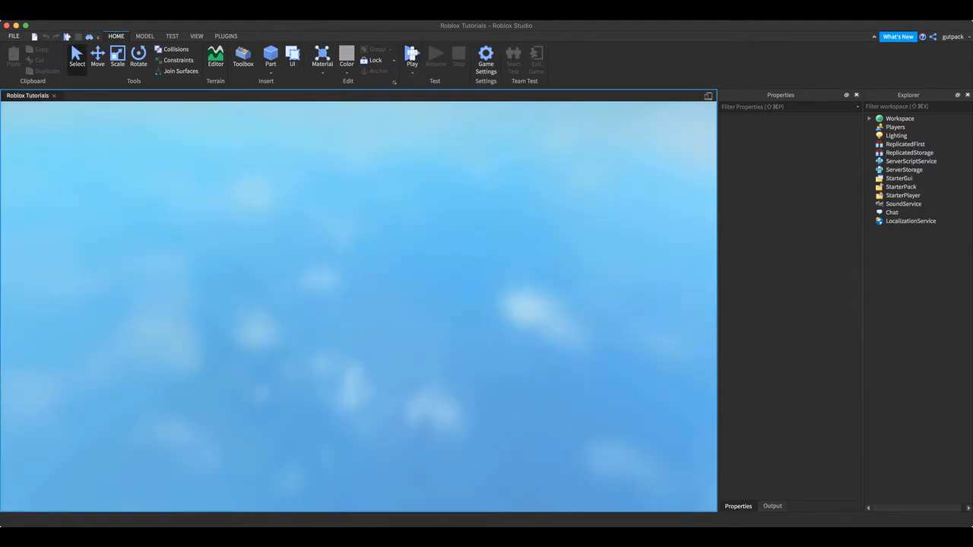
{"action": "left_click", "coordinate": [413, 55]}
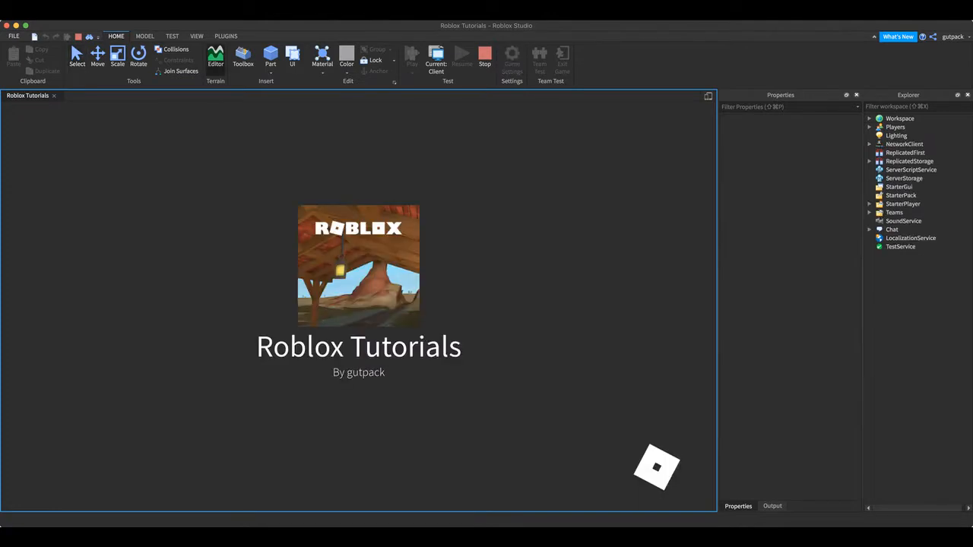
{"action": "left_click", "coordinate": [411, 54]}
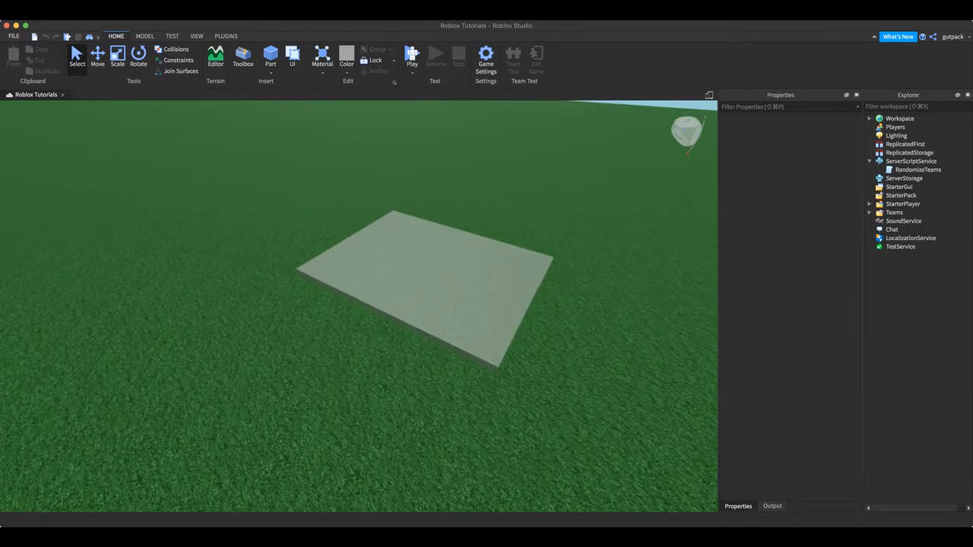
Delete RandomizeTeams from ServerScriptService and add a fresh Script containing an unfinished local line.
{"action": "left_click", "coordinate": [910, 161]}
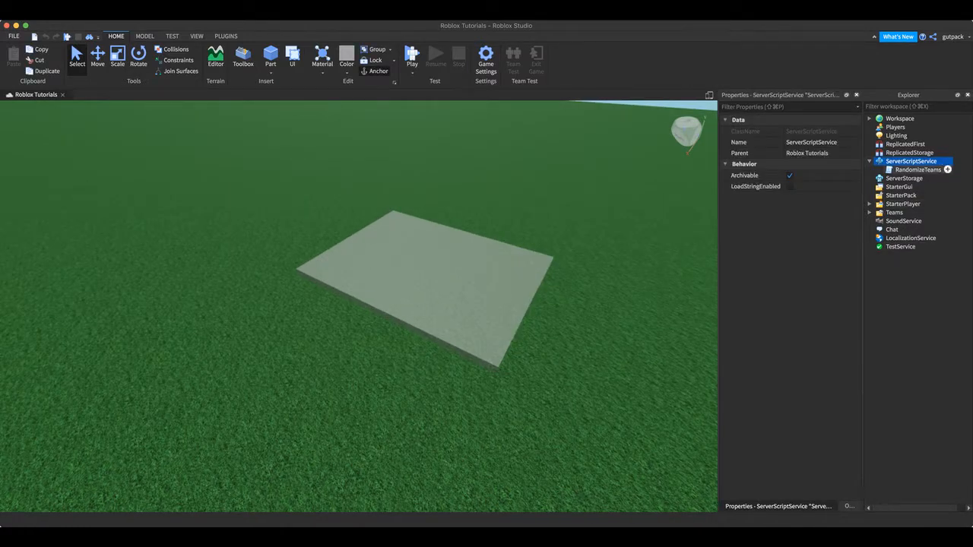
{"action": "left_click", "coordinate": [915, 170]}
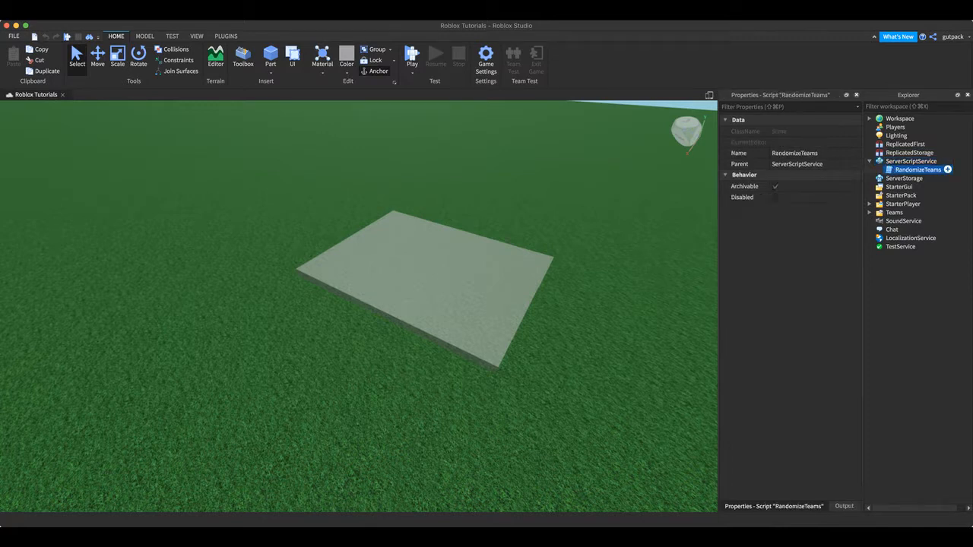
{"action": "left_click", "coordinate": [911, 161]}
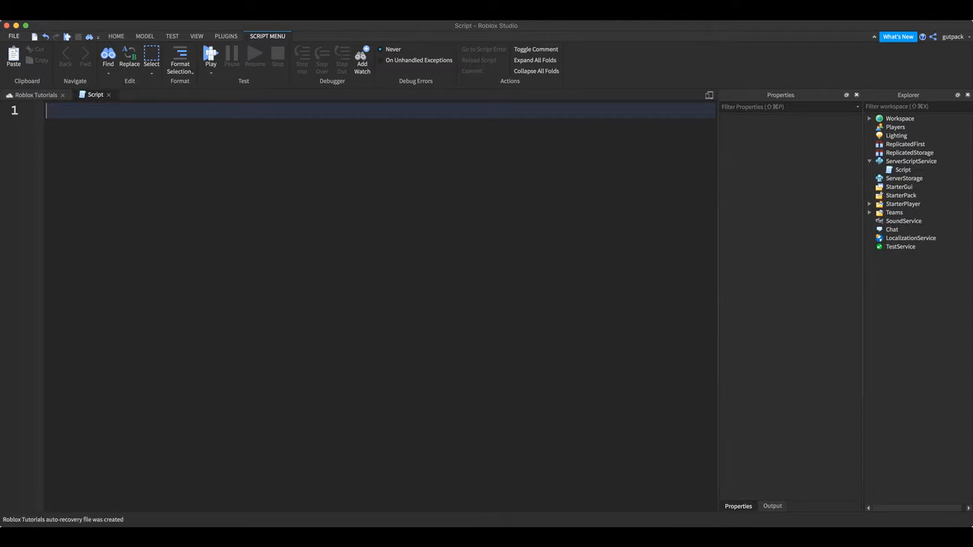
{"action": "type", "text": "local"}
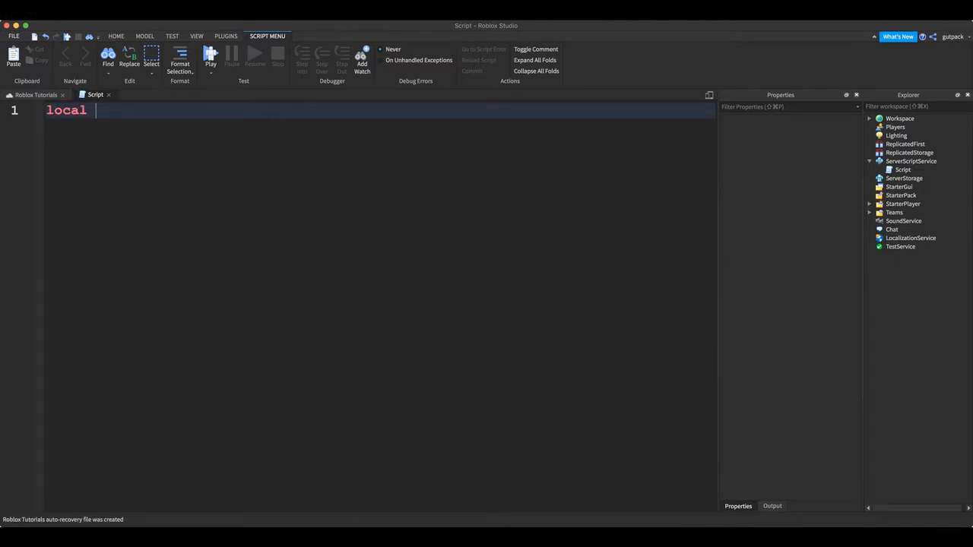
{"action": "left_click", "coordinate": [36, 95]}
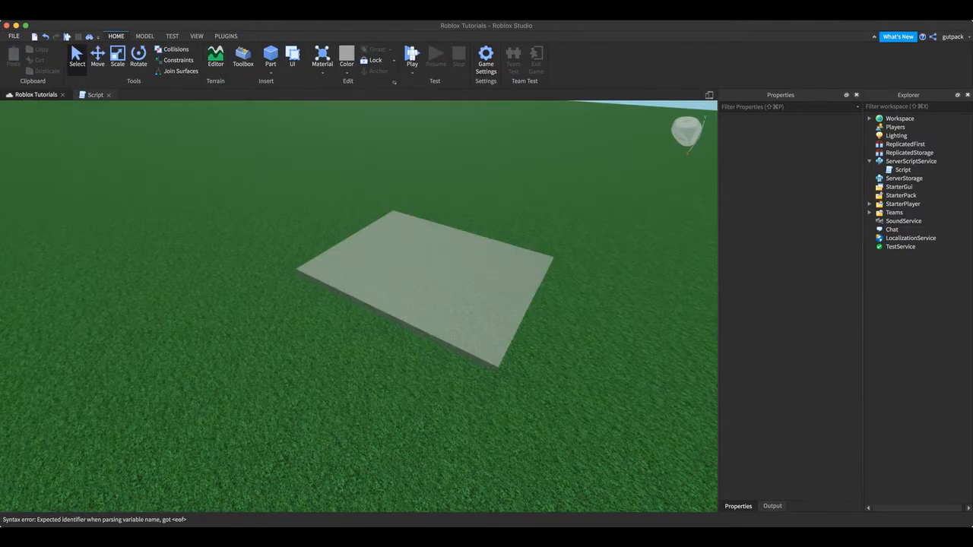
Expand Teams and inspect the Blue, Green and remaining teams' TeamColor and AutoAssignable properties.
{"action": "left_click", "coordinate": [894, 212]}
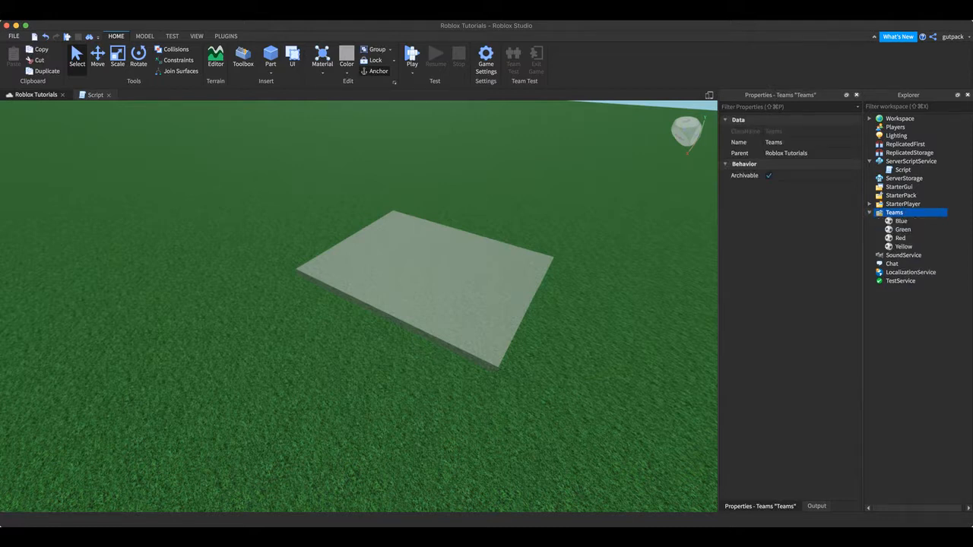
{"action": "left_click", "coordinate": [901, 221]}
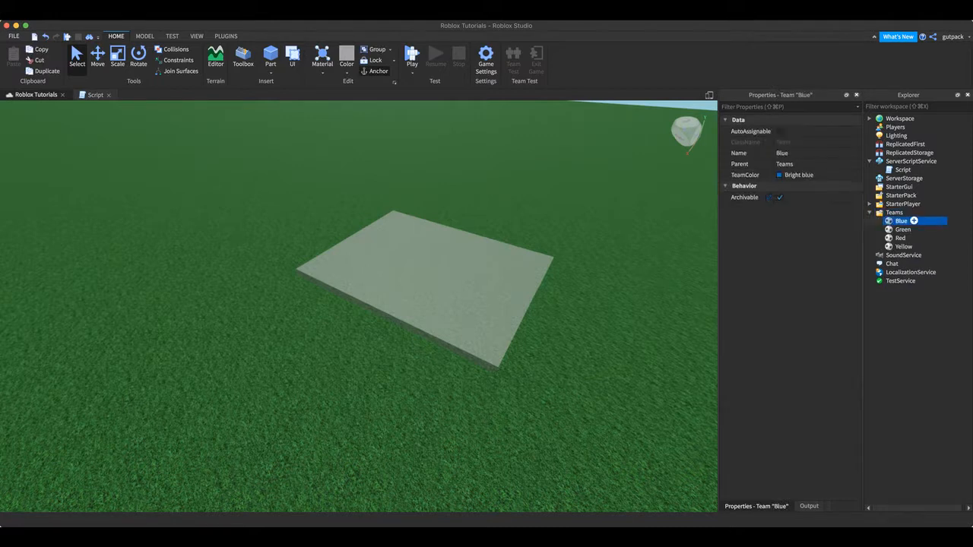
{"action": "left_click", "coordinate": [903, 229]}
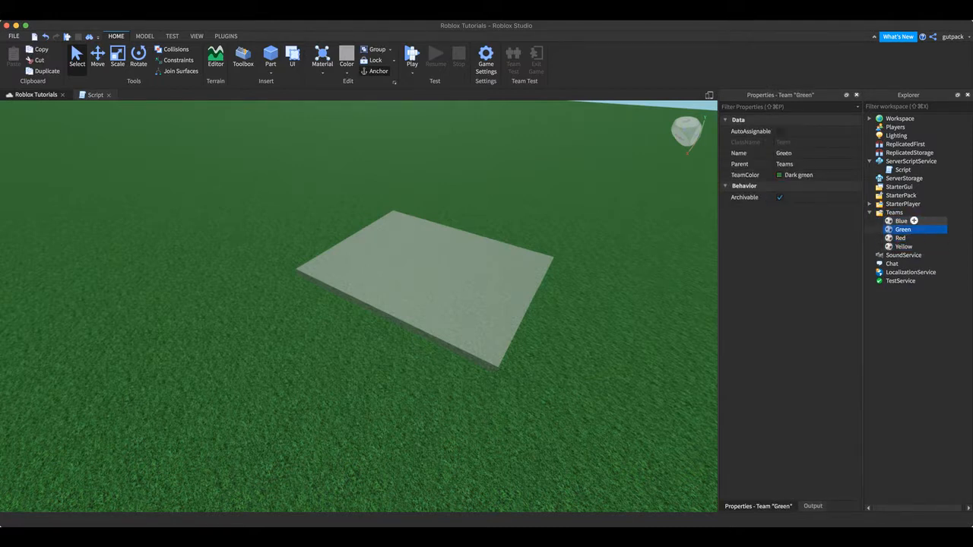
{"action": "left_click", "coordinate": [894, 212]}
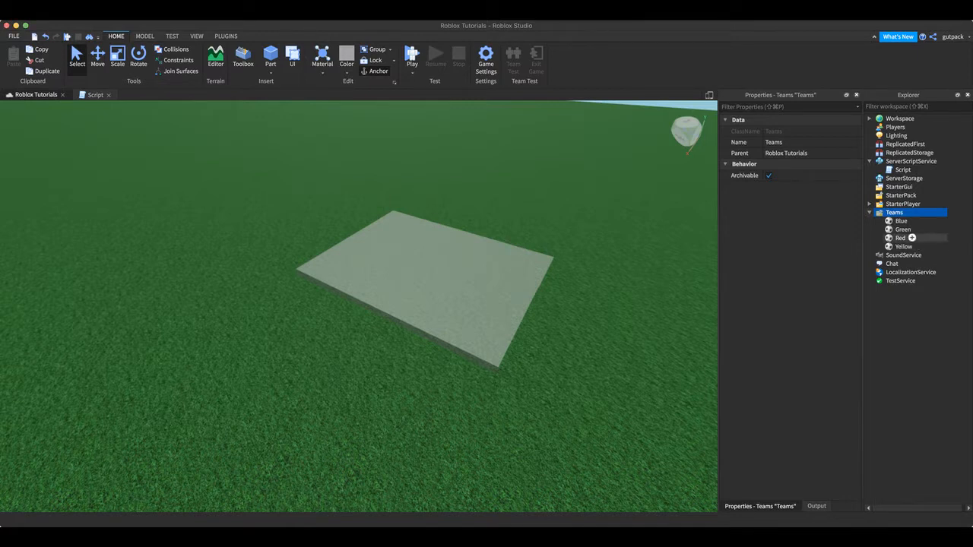
{"action": "left_click", "coordinate": [900, 238]}
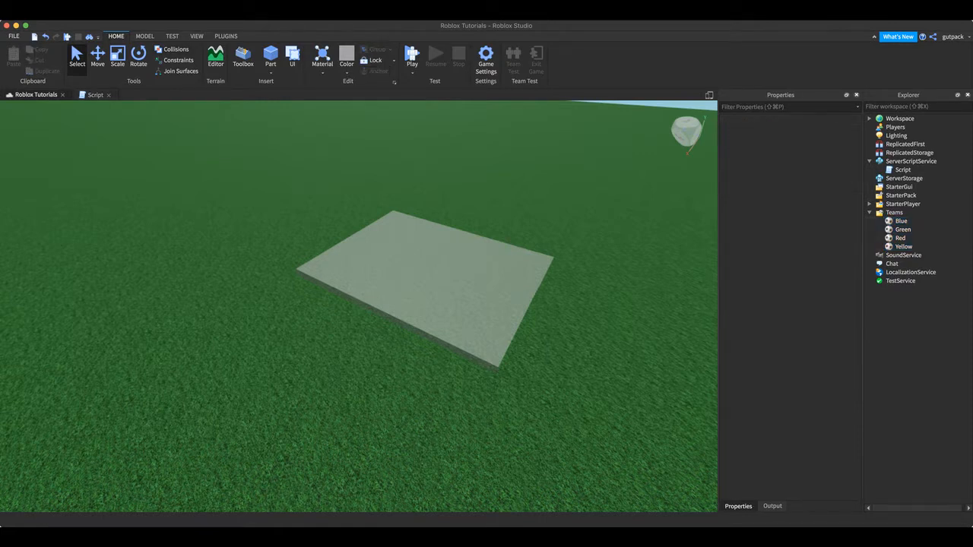
Write line 1 as local Team = game:GetService("Teams"):GetChildren().
{"action": "type", "text": "local Team ="}
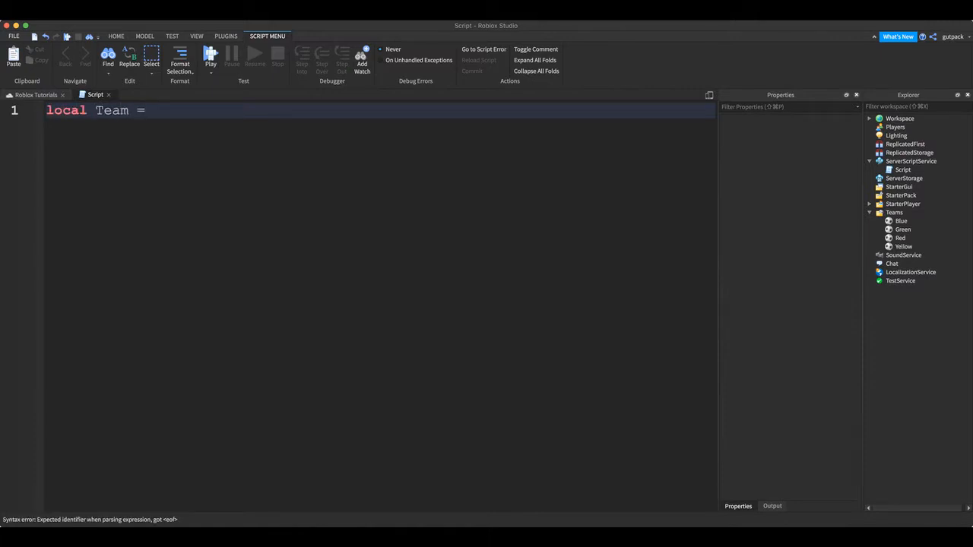
{"action": "type", "text": "game:"}
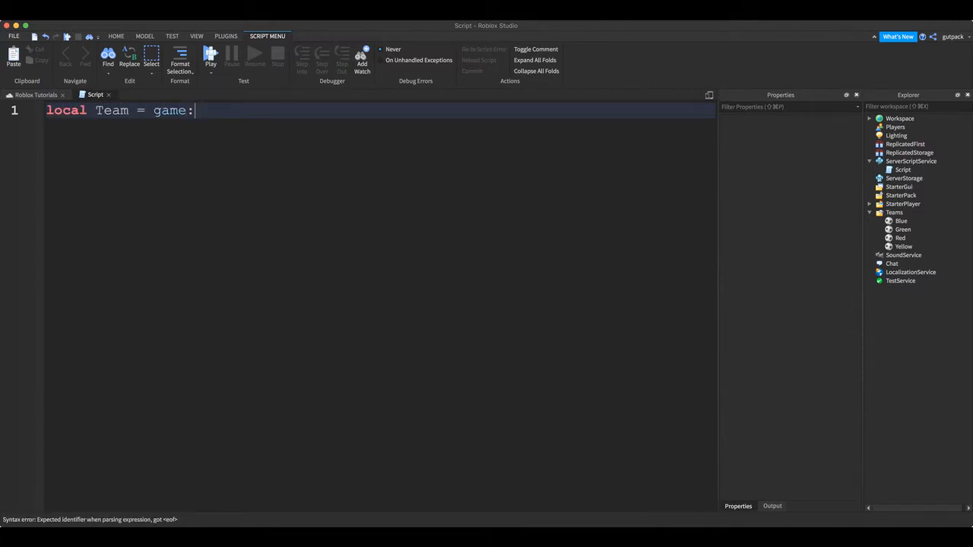
{"action": "type", "text": "GetService(\"T\")"}
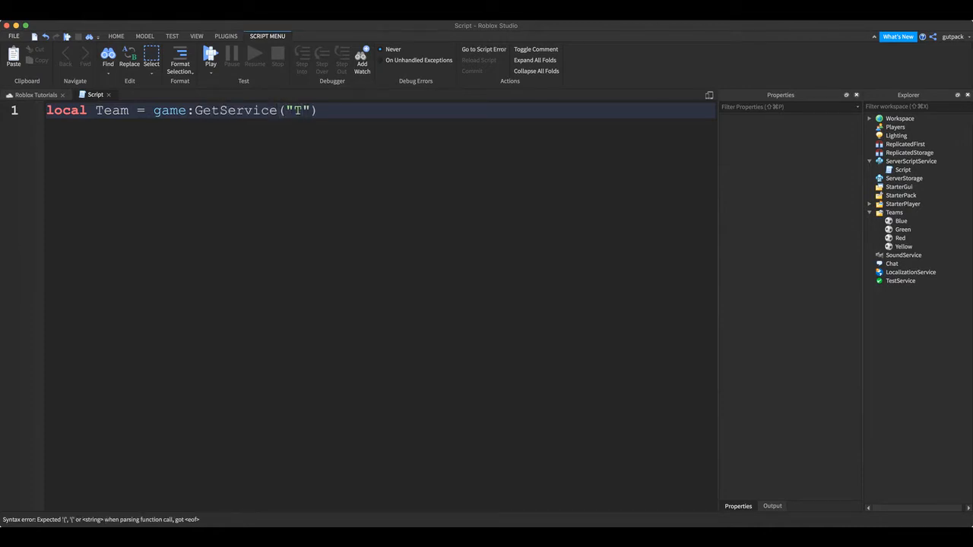
{"action": "type", "text": "eams"}
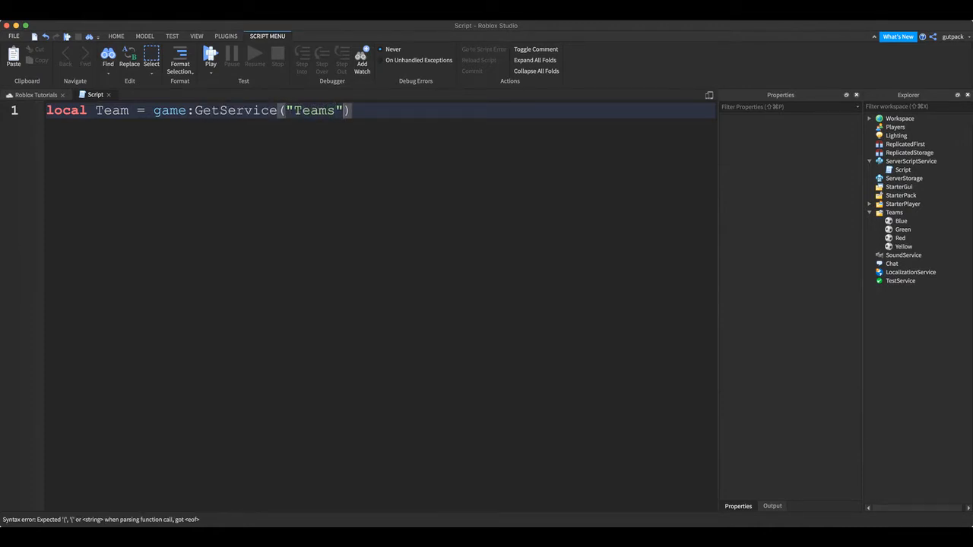
{"action": "type", "text": ":Get"}
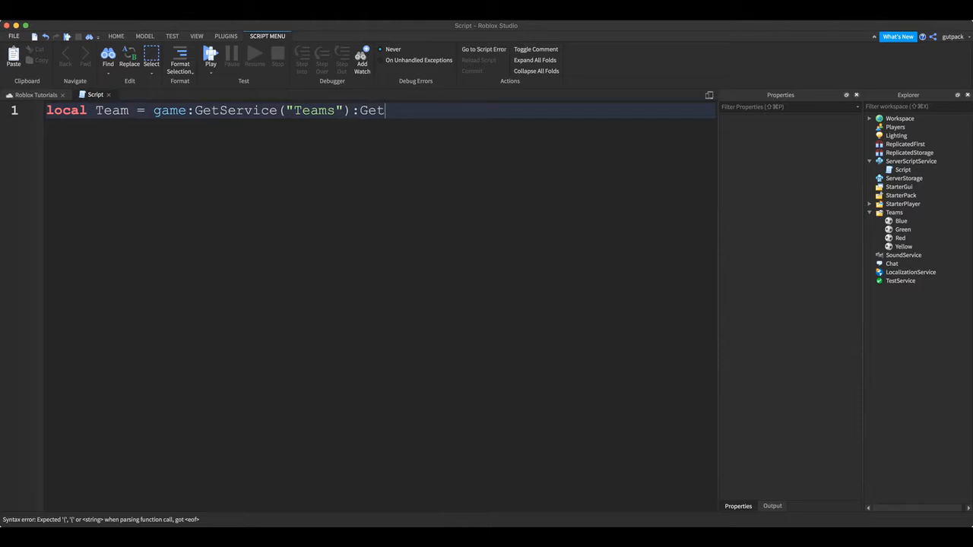
{"action": "type", "text": "Children()"}
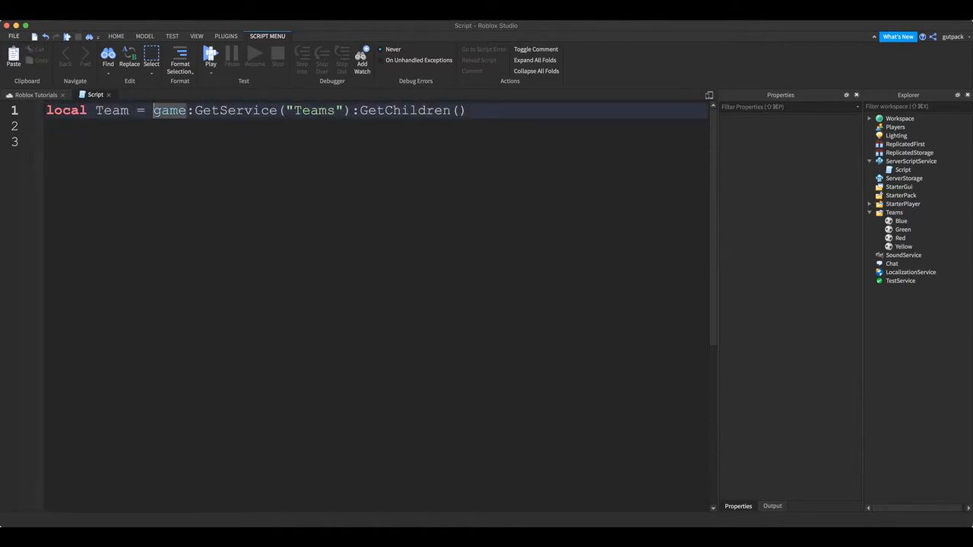
{"action": "left_click", "coordinate": [894, 212]}
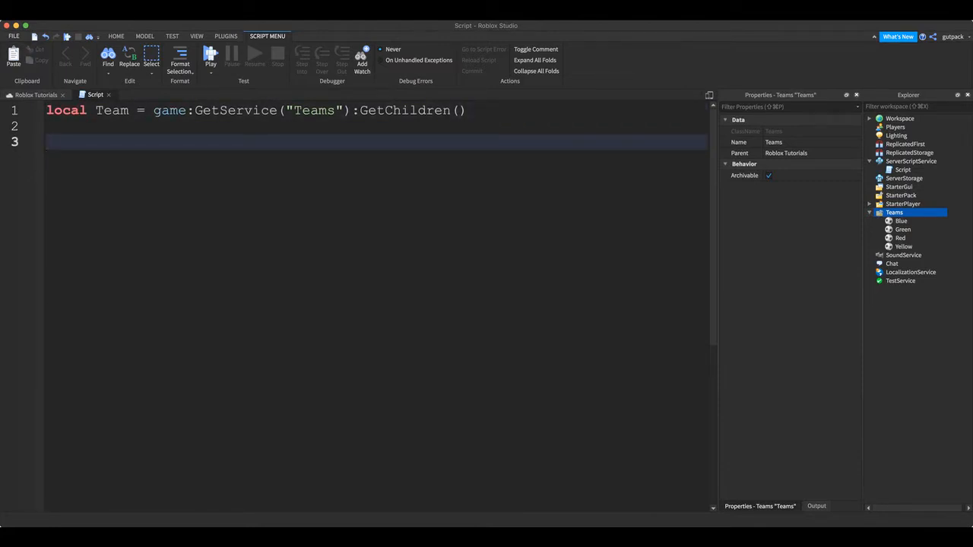
Connect game.Players.PlayerAdded to a function(player), commented that it runs when a player joins.
{"action": "type", "text": "game.Players/"}
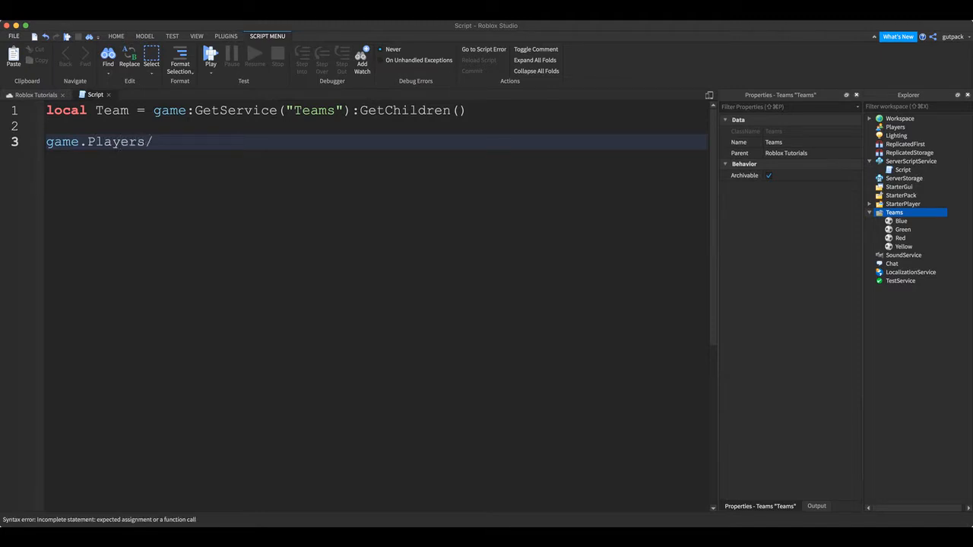
{"action": "type", "text": "PlayerAdded:Connect(function(p"}
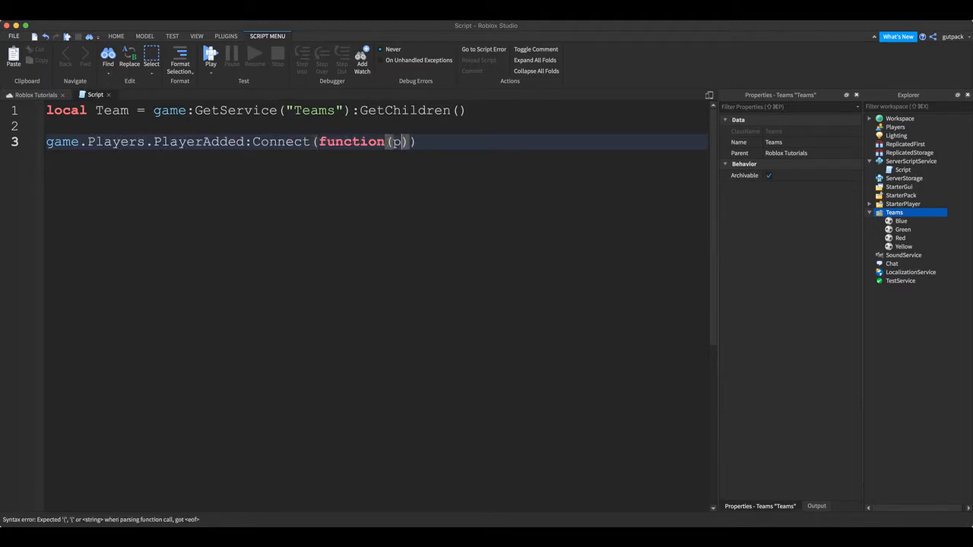
{"action": "type", "text": "layer"}
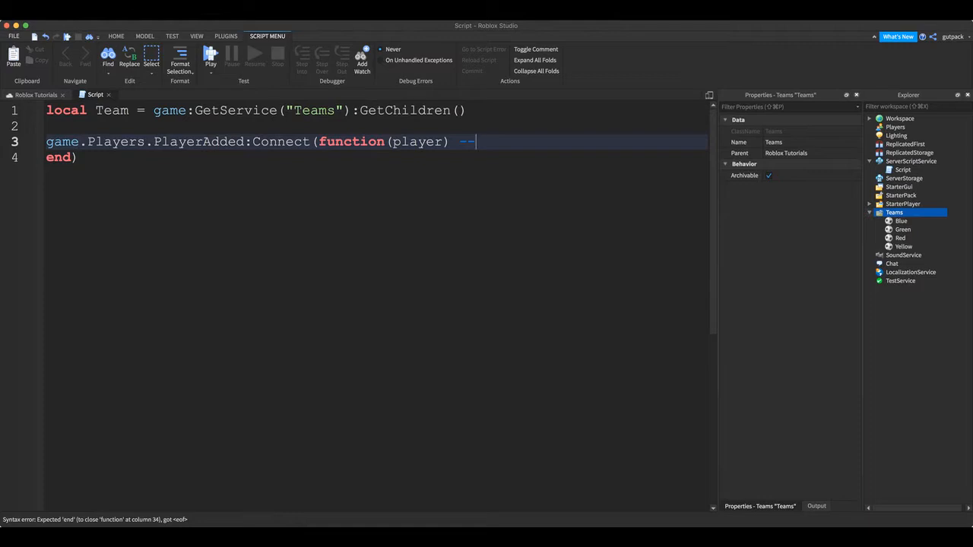
{"action": "type", "text": "THis runs when a player join"}
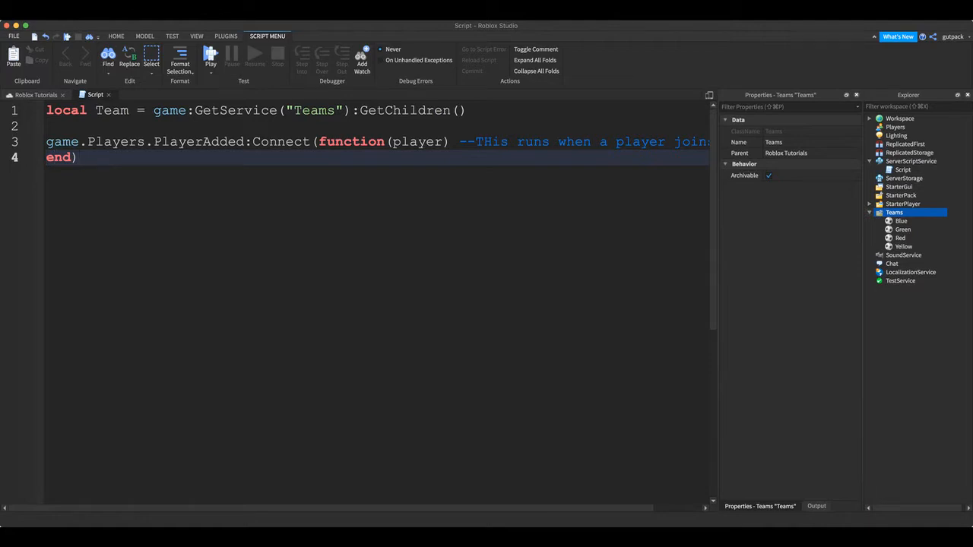
{"action": "key", "text": "enter"}
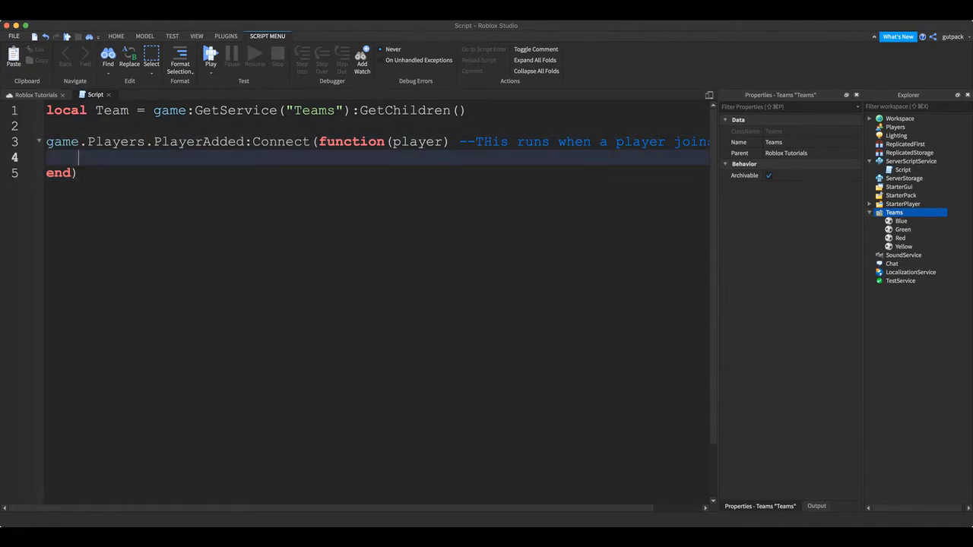
{"action": "double_click", "coordinate": [199, 141]}
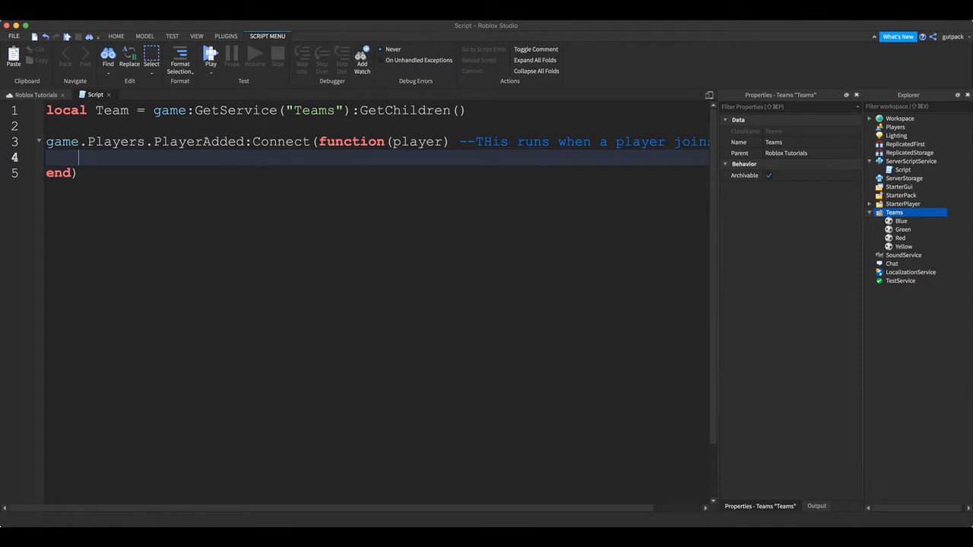
Add a for i,player in pairs(game.Players:GetPlayers()) do loop in the handler.
{"action": "type", "text": "for i,"}
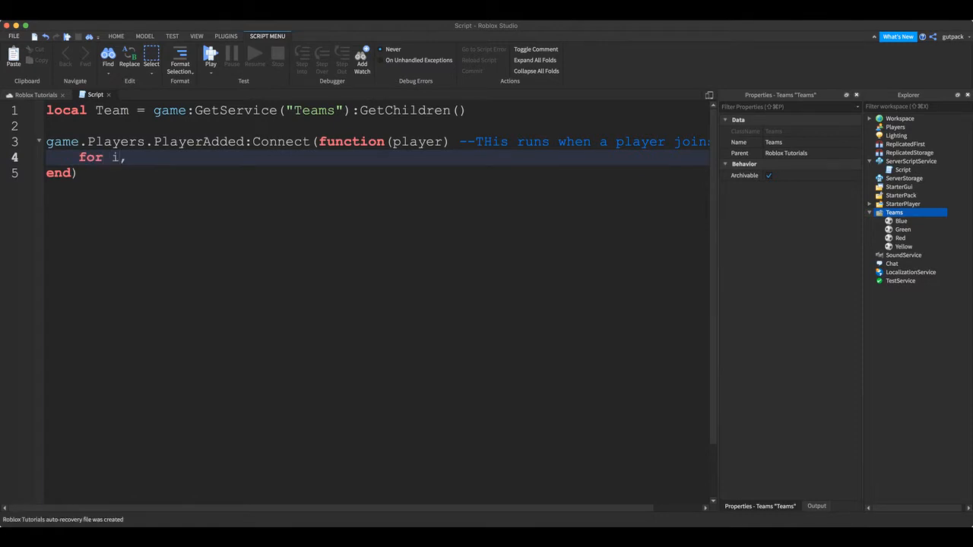
{"action": "type", "text": "player in pairs"}
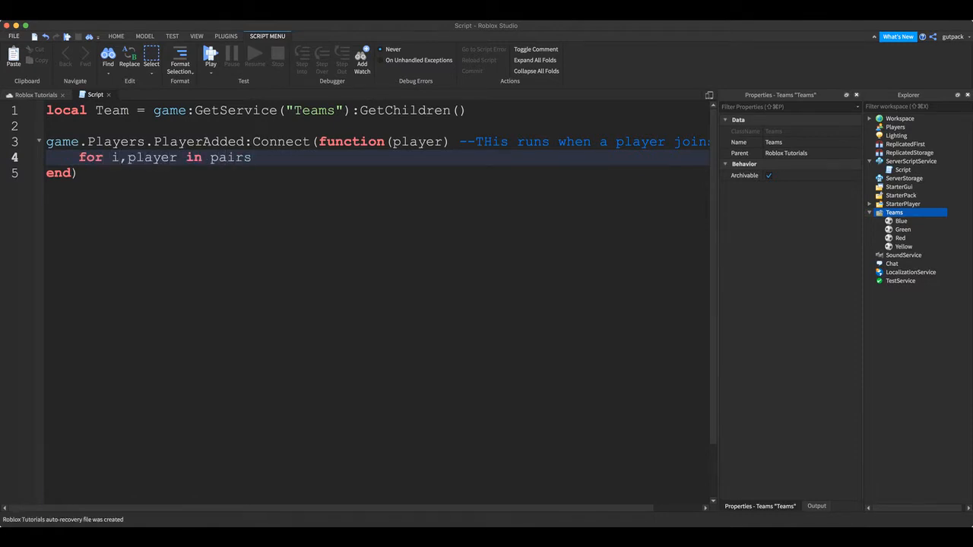
{"action": "type", "text": "(game.layers:Ge"}
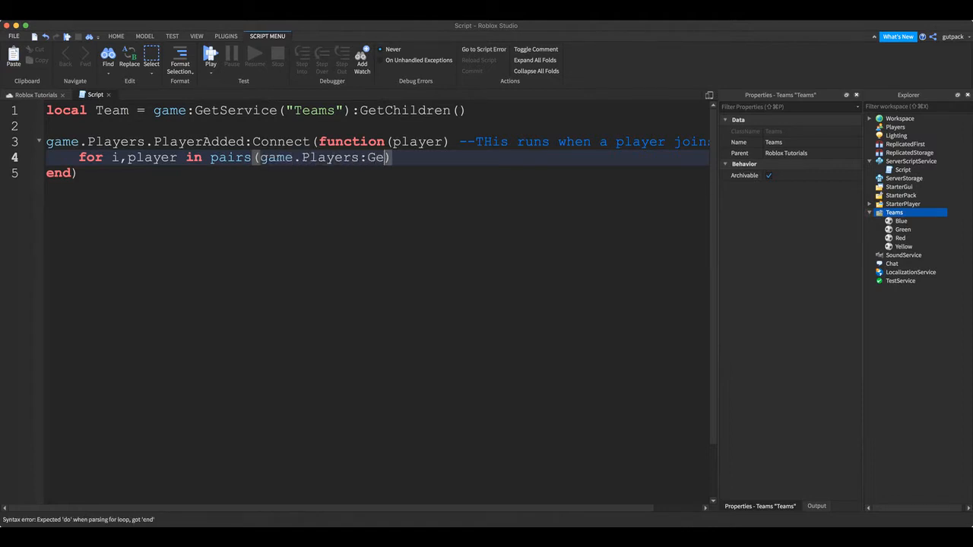
{"action": "type", "text": "tPlayers()) do"}
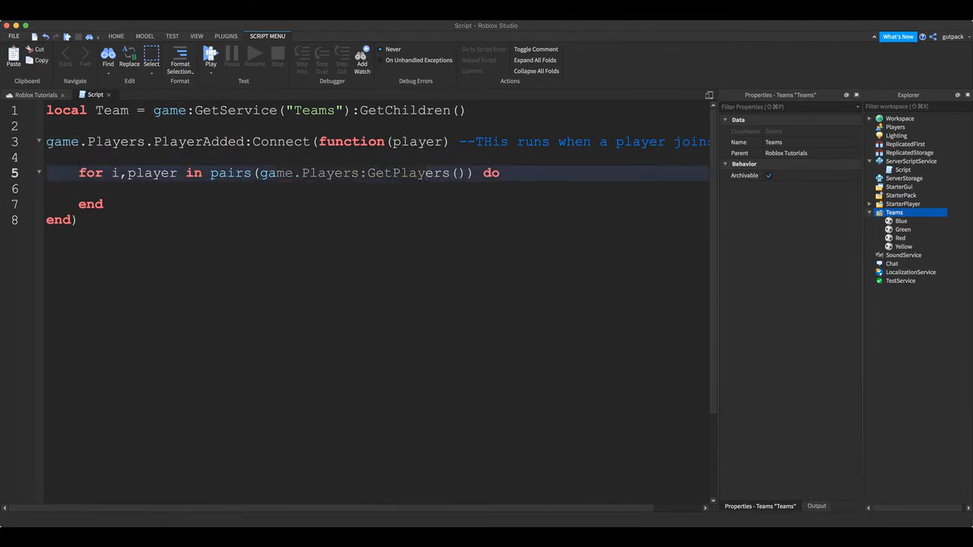
Inside the loop, add an if player then block commented '--check if player exists'.
{"action": "left_click", "coordinate": [895, 127]}
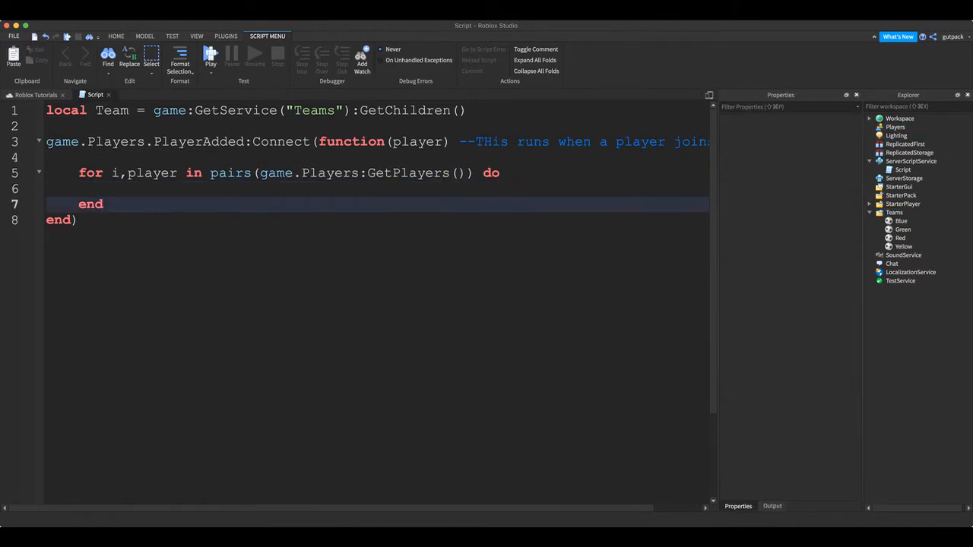
{"action": "type", "text": "i"}
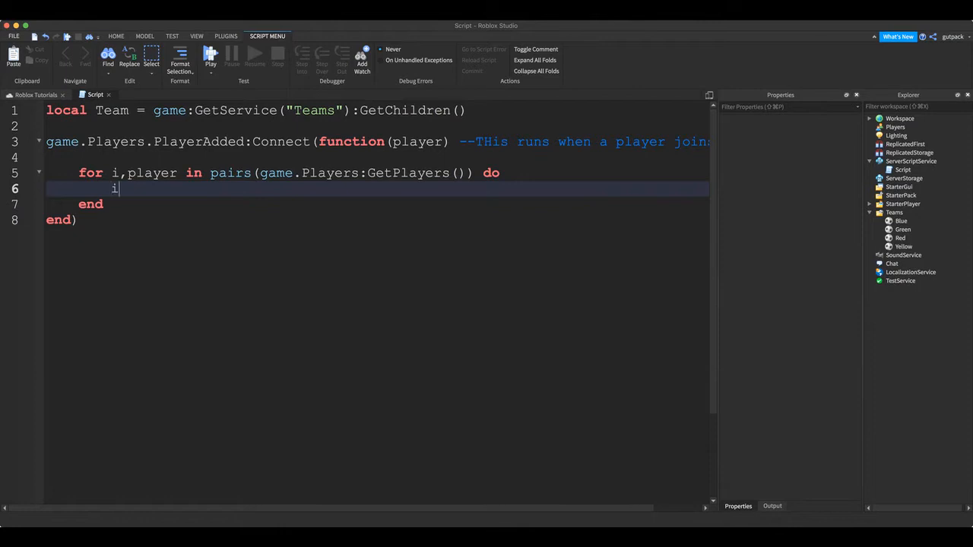
{"action": "type", "text": "f player then"}
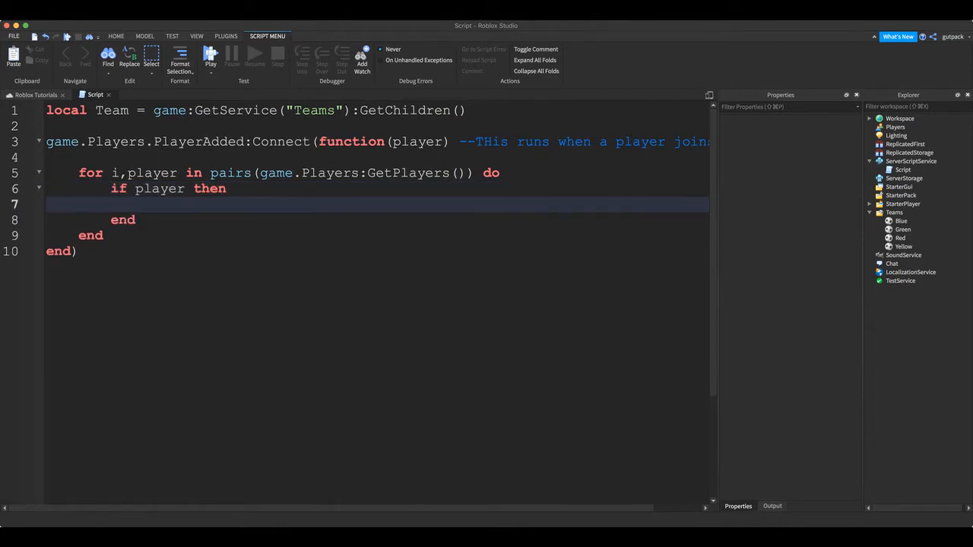
{"action": "type", "text": "--check if player exis"}
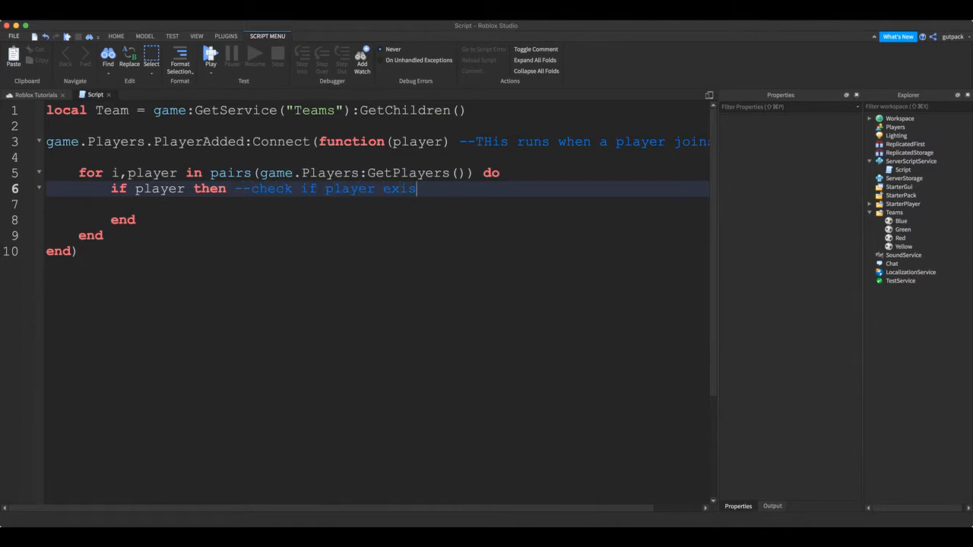
{"action": "type", "text": "ts"}
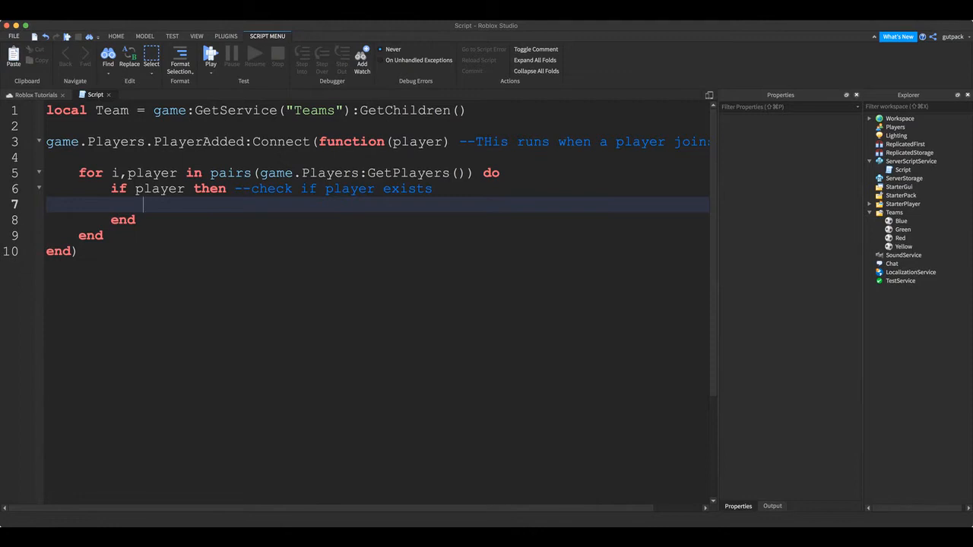
{"action": "type", "text": "i"}
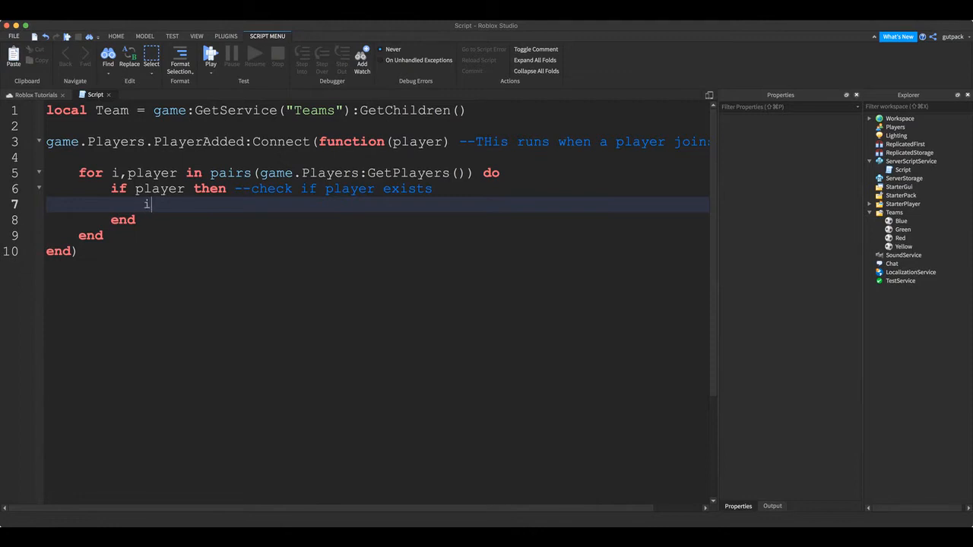
Add if player.Team == nil then, with the comment '--nil means nothing'.
{"action": "type", "text": "f player.Tea"}
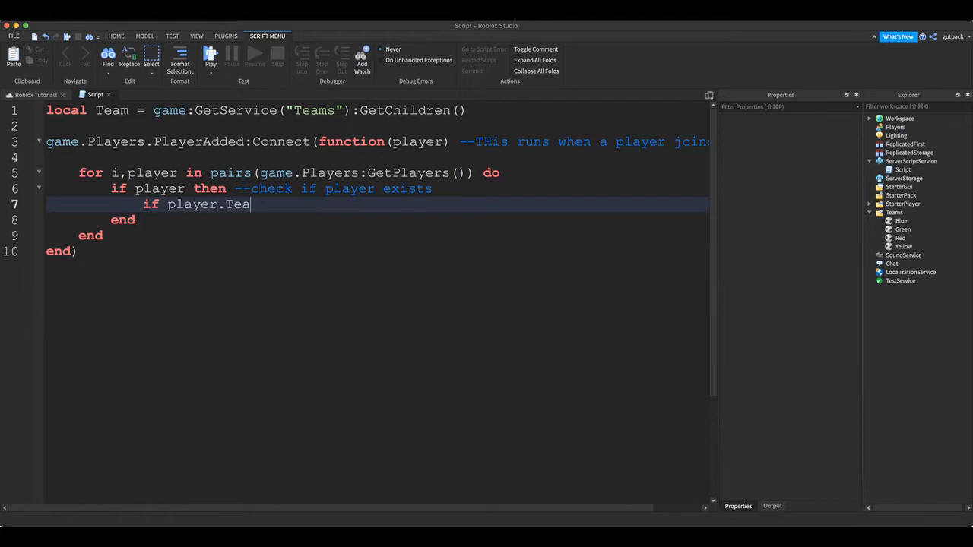
{"action": "type", "text": "m"}
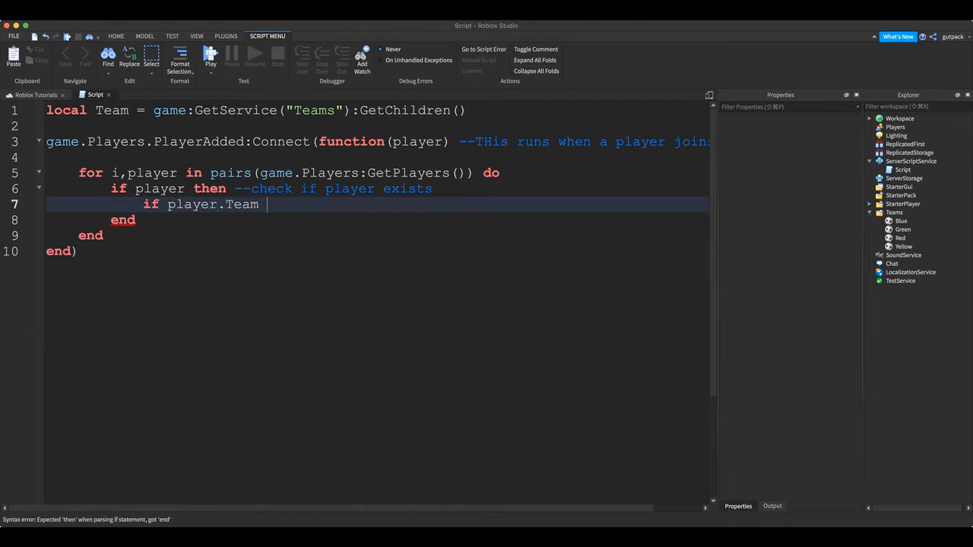
{"action": "type", "text": "== nil th"}
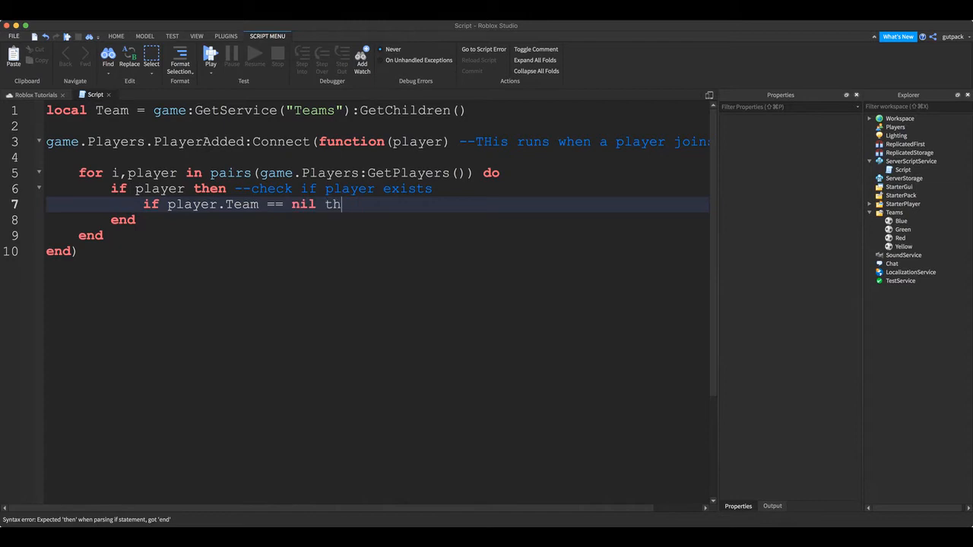
{"action": "type", "text": "en"}
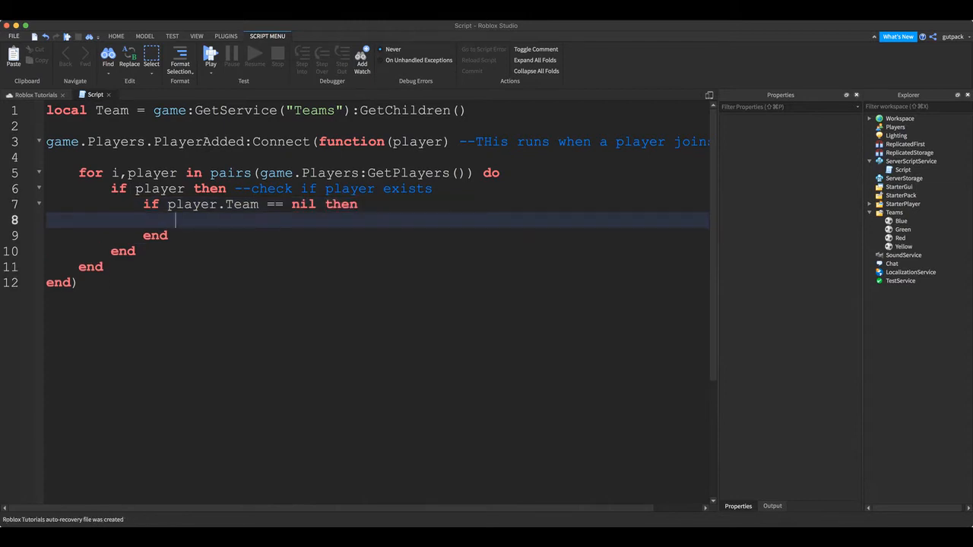
{"action": "type", "text": "--nil means"}
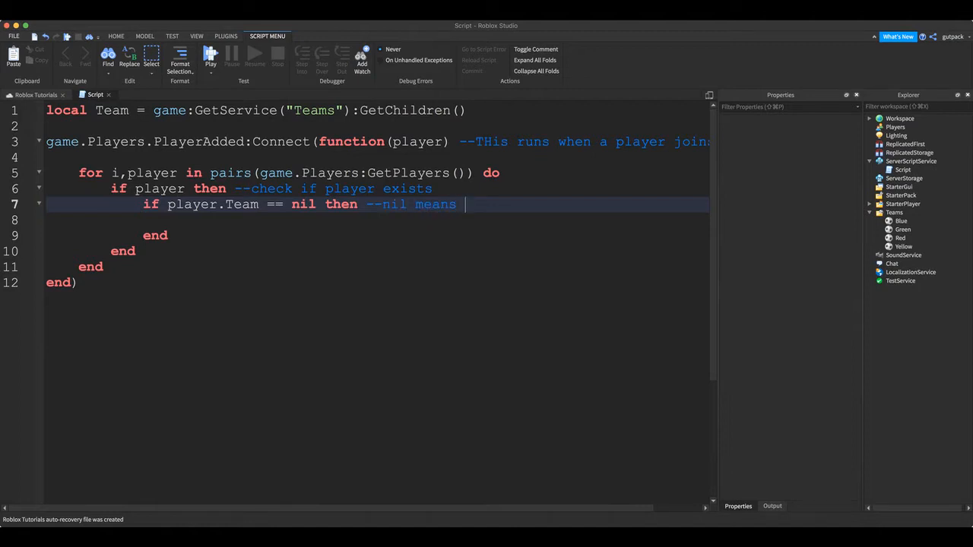
{"action": "type", "text": "nothing"}
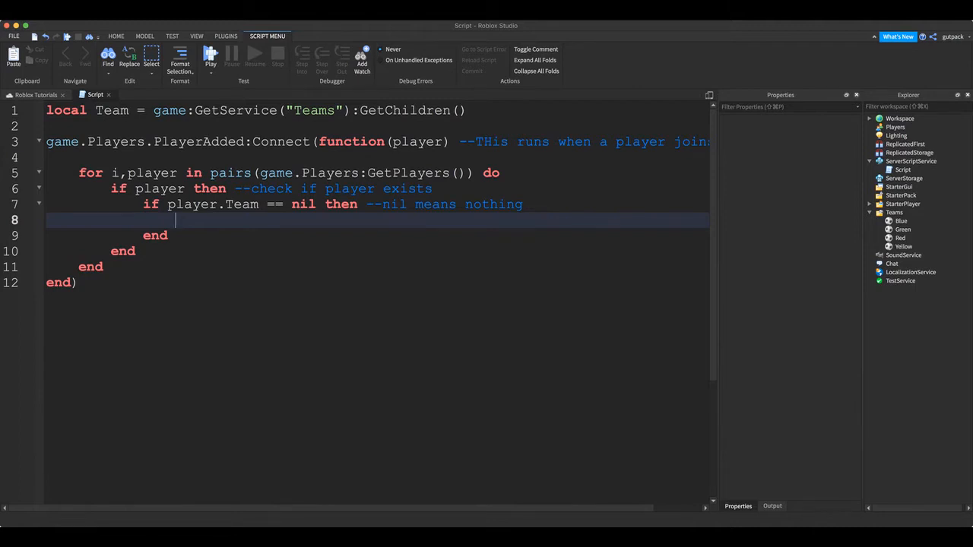
{"action": "type", "text": "local"}
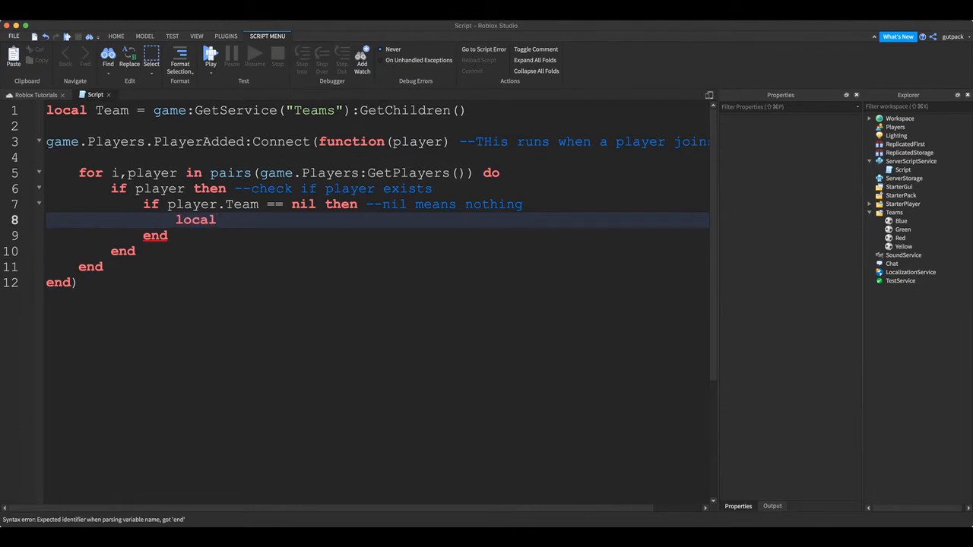
Define randomTeam = Teams[math.random(1, #Teams)] and rename the line-1 variable to Teams.
{"action": "type", "text": "random"}
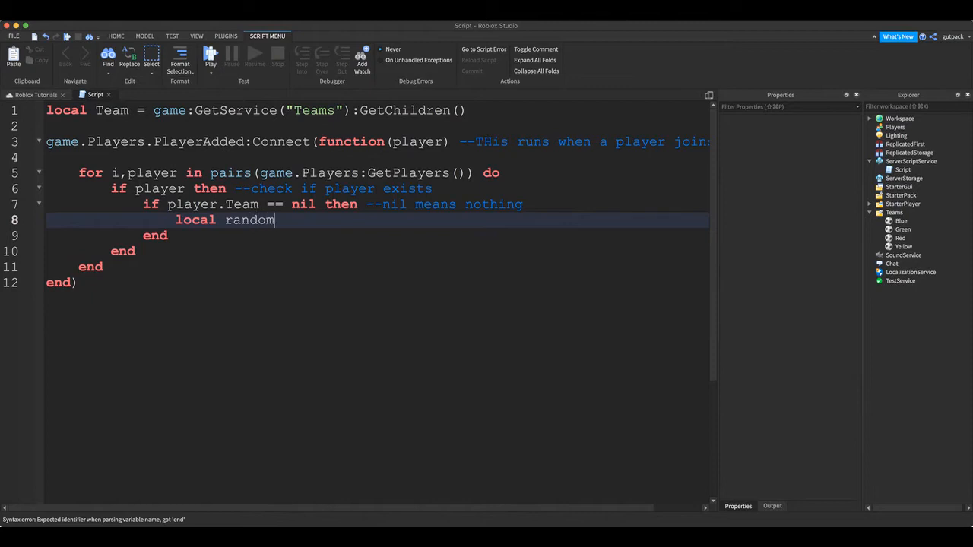
{"action": "type", "text": "Team ="}
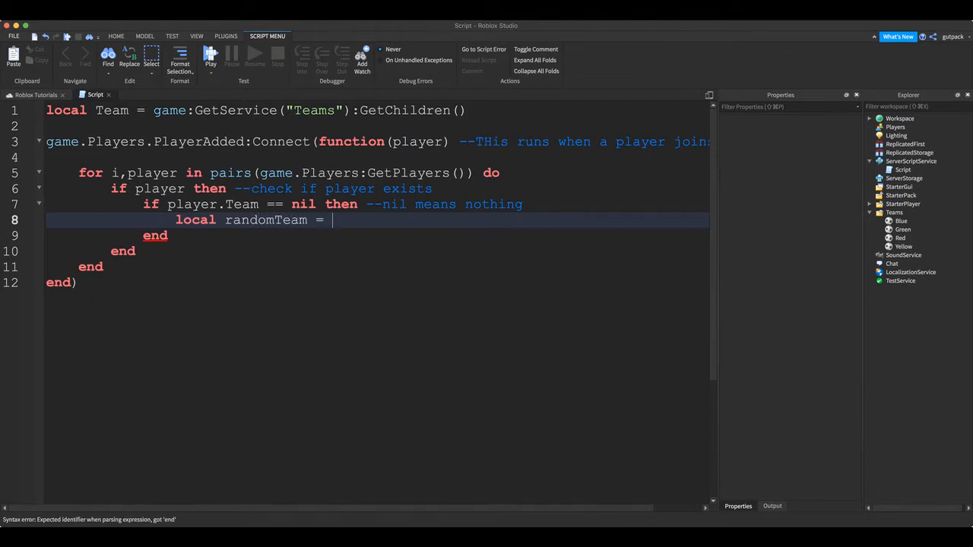
{"action": "type", "text": "Teams[math]"}
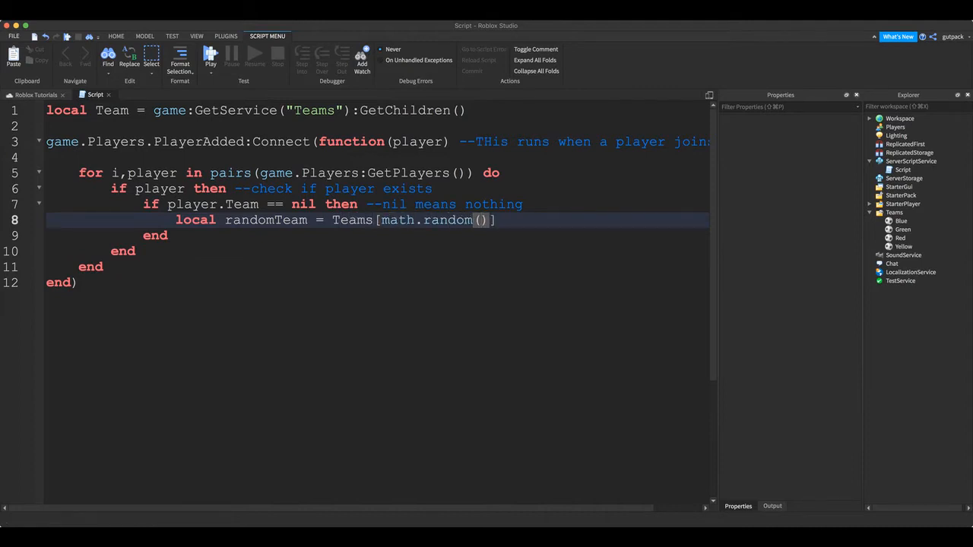
{"action": "type", "text": "1, #Teams"}
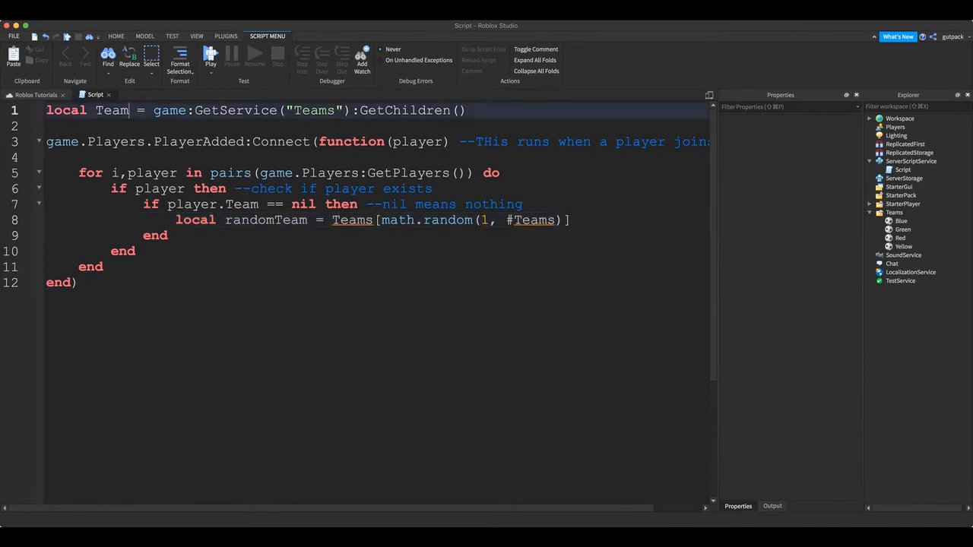
{"action": "type", "text": "s"}
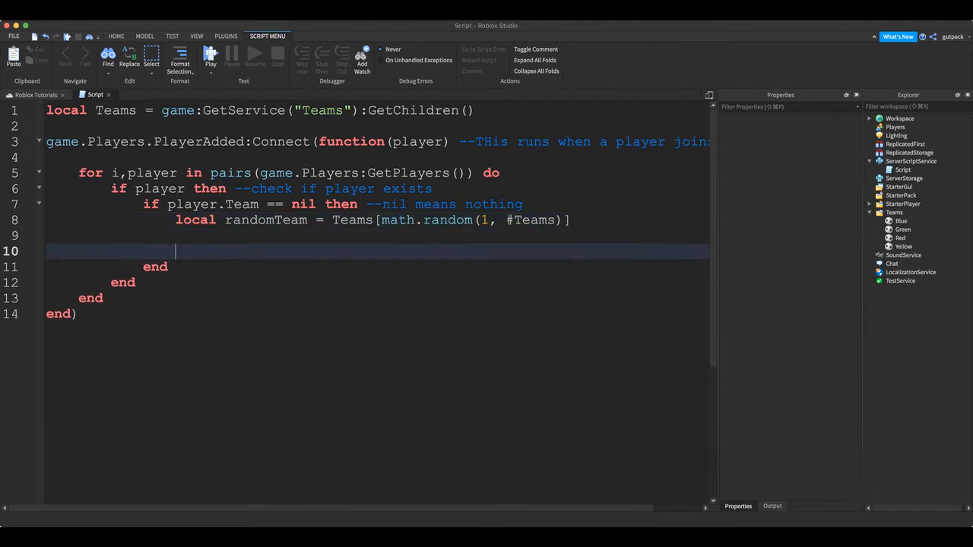
Set player.Team = randomTeam, clearing the stray autocomplete text.
{"action": "type", "text": "player.Team = ra"}
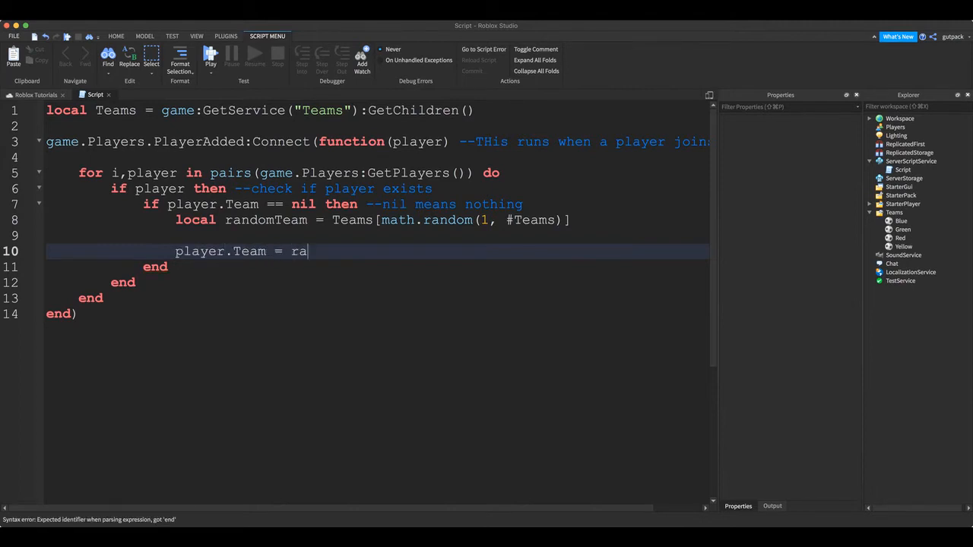
{"action": "key", "text": "Backspace"}
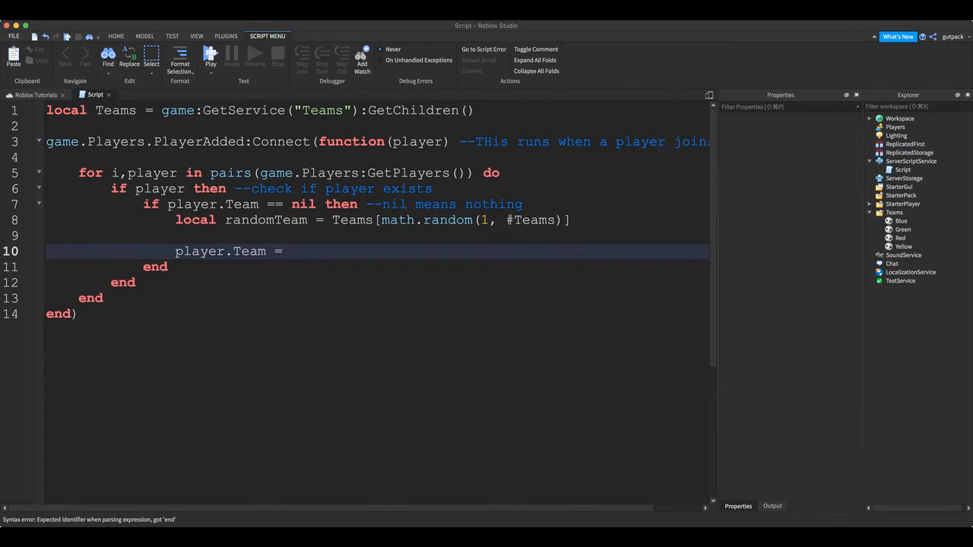
{"action": "type", "text": "randomTeam"}
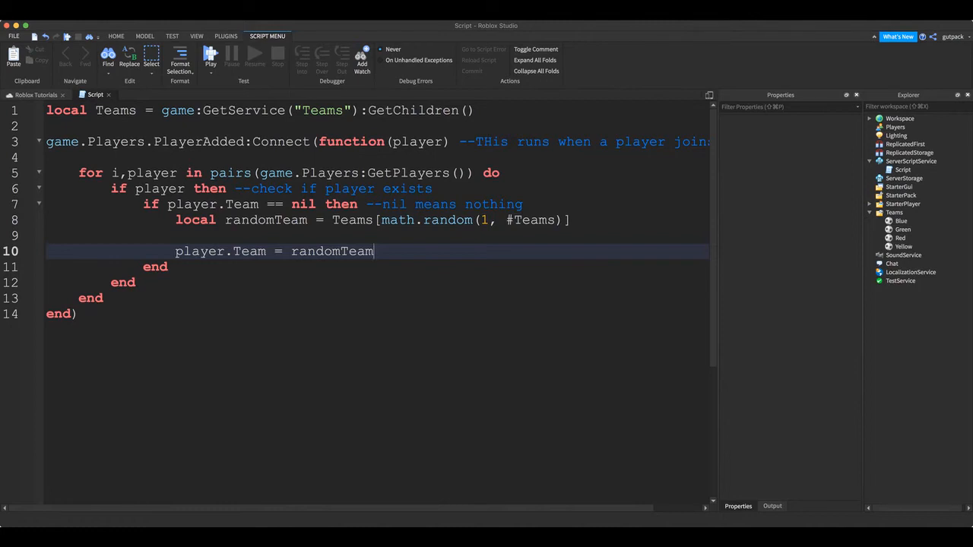
{"action": "type", "text": "print(p"}
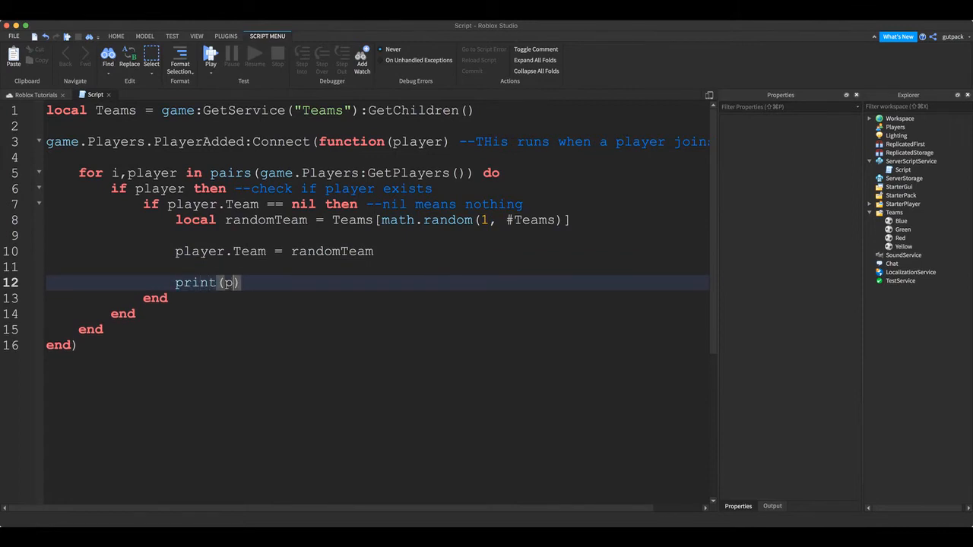
Add print(player.Name.." was selected for "..randomTeam.Name) and show the Output panel.
{"action": "type", "text": "layer.Nae"}
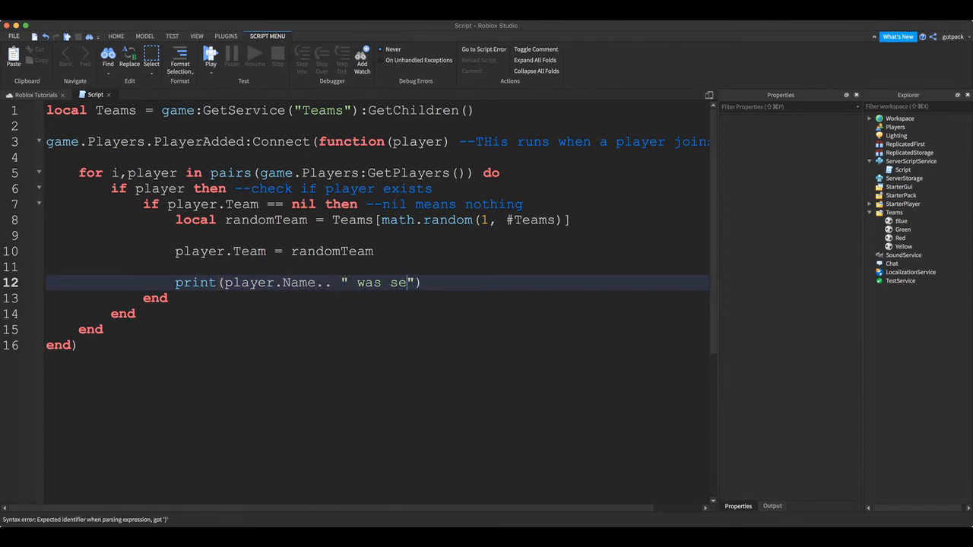
{"action": "type", "text": "lected for"}
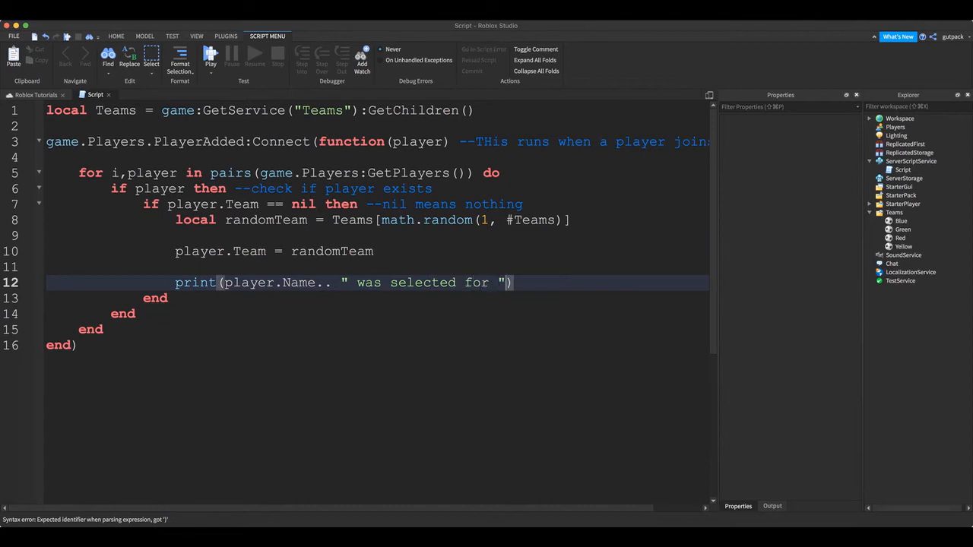
{"action": "type", "text": "..ran"}
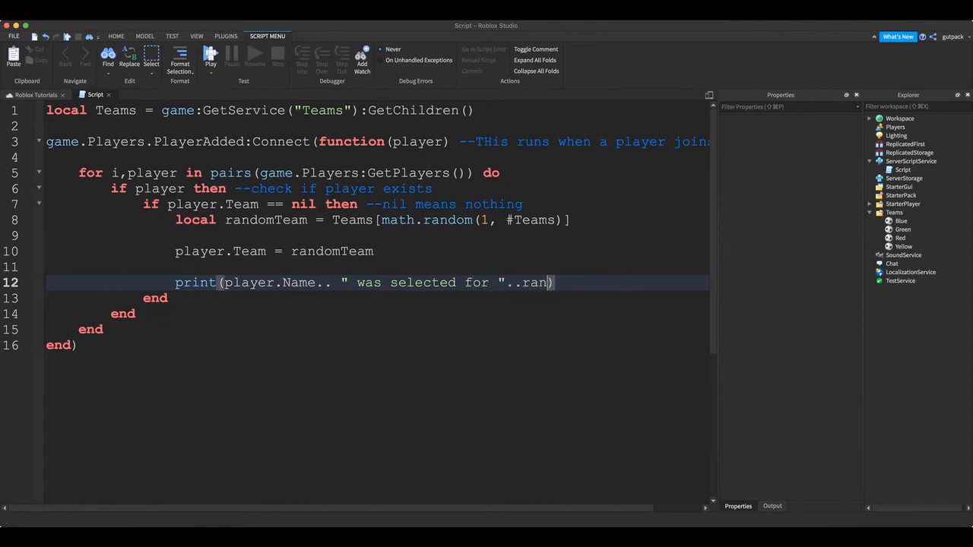
{"action": "type", "text": "domTeam"}
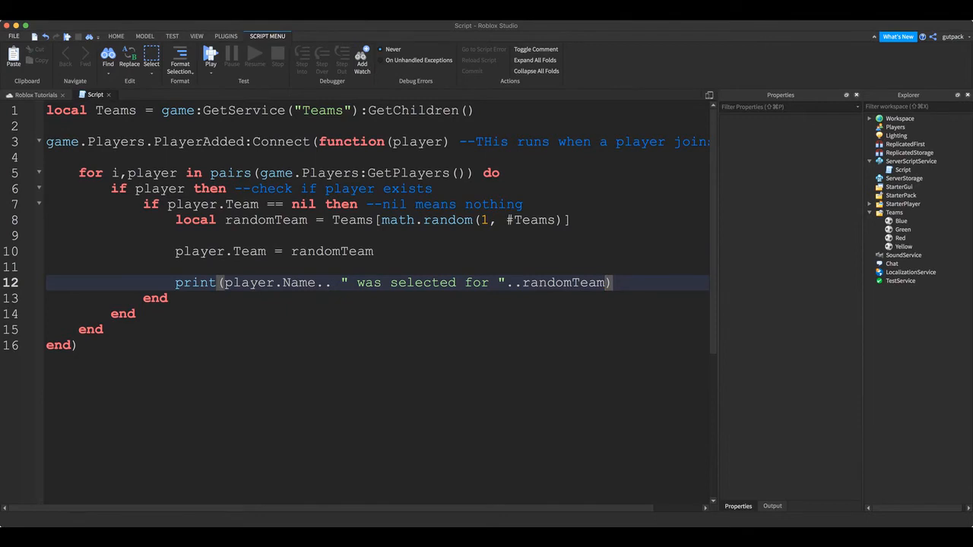
{"action": "type", "text": ".Name"}
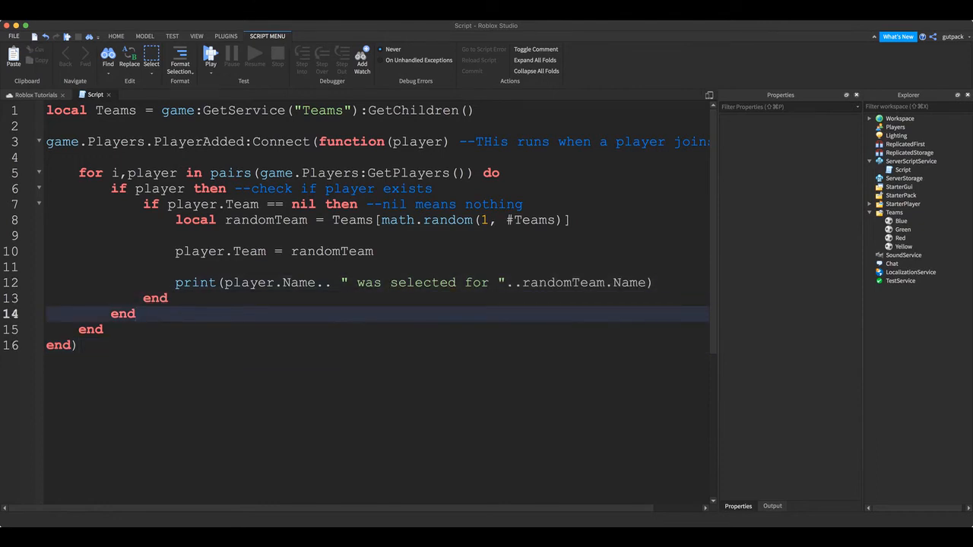
{"action": "left_click", "coordinate": [771, 506]}
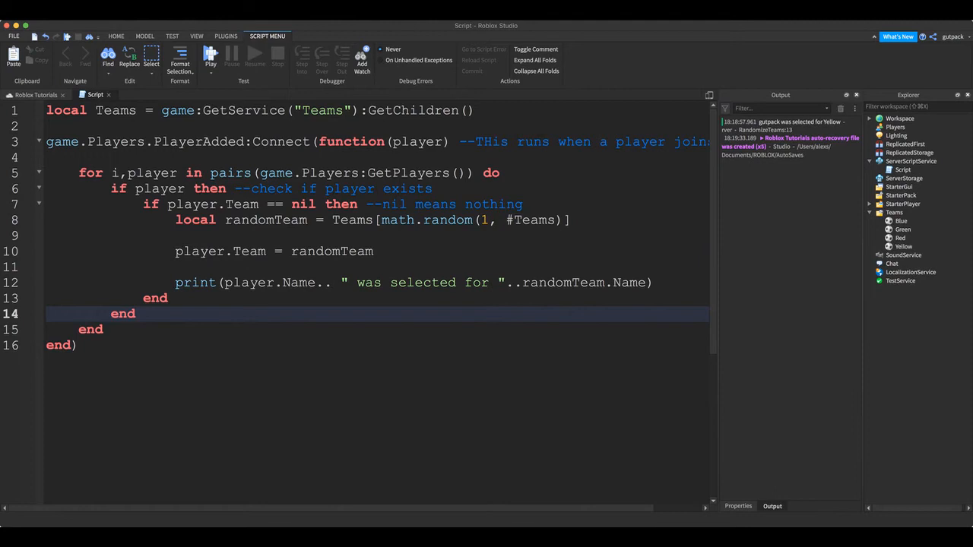
Play-test, confirm gutpack appears under the Green team, then stop the test.
{"action": "left_click", "coordinate": [210, 57]}
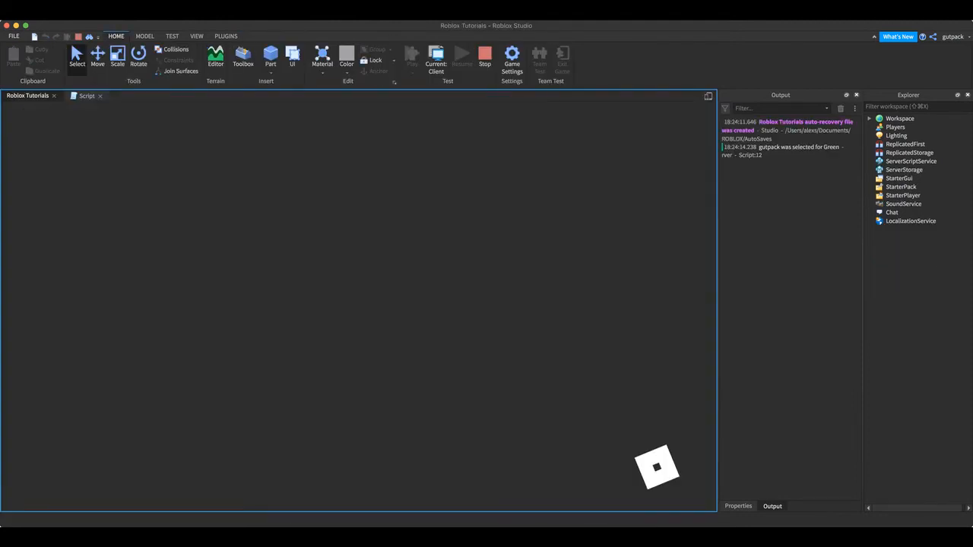
{"action": "left_click", "coordinate": [412, 53]}
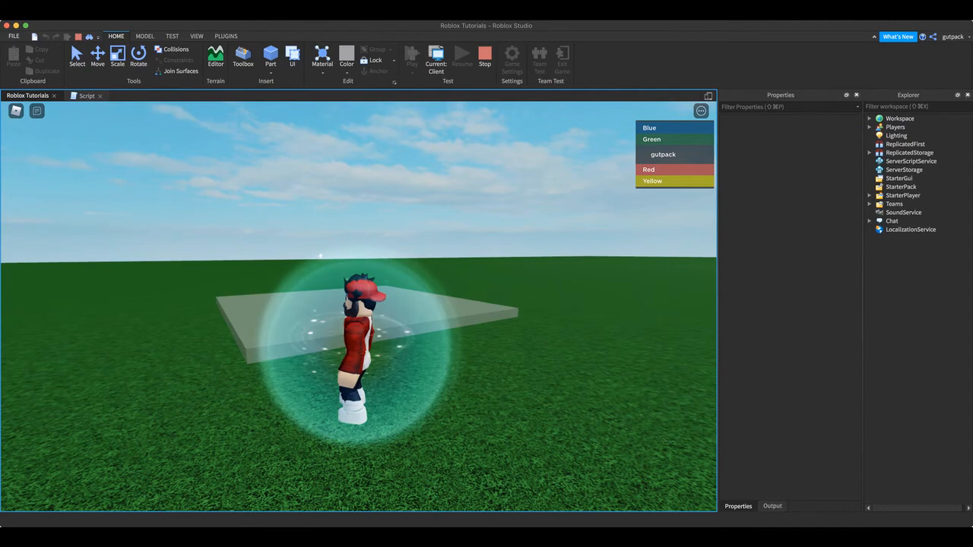
{"action": "left_click", "coordinate": [772, 506]}
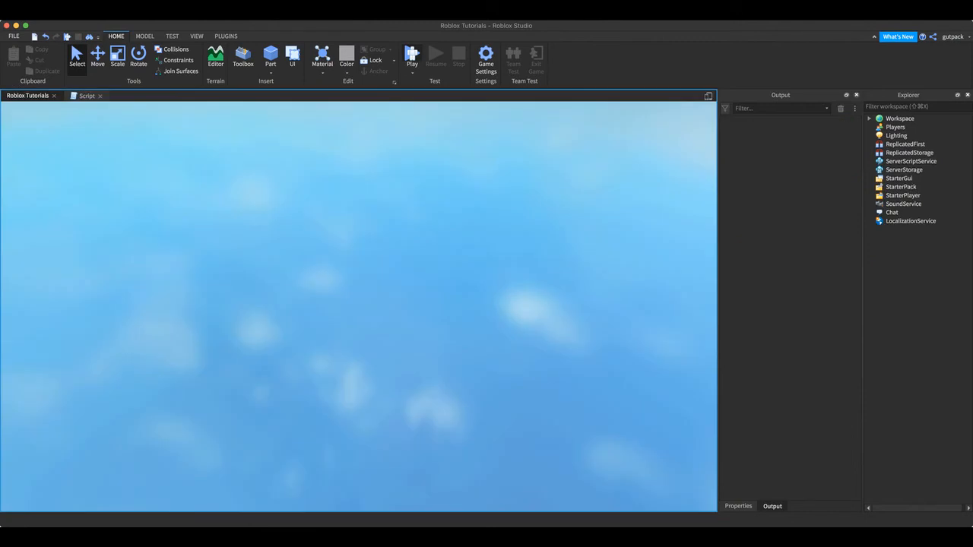
Restart the play-test twice and confirm gutpack lands on the Red team.
{"action": "left_click", "coordinate": [412, 55]}
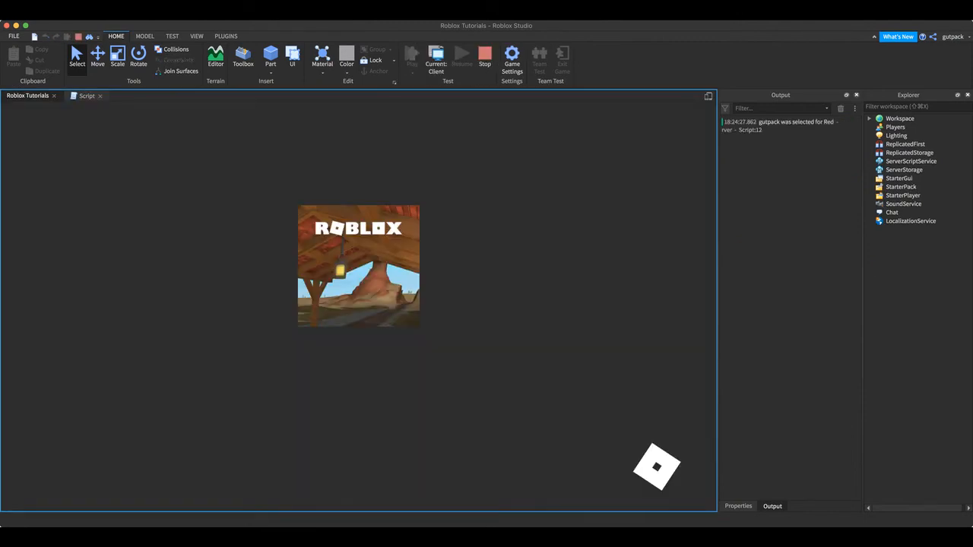
{"action": "left_click", "coordinate": [412, 53]}
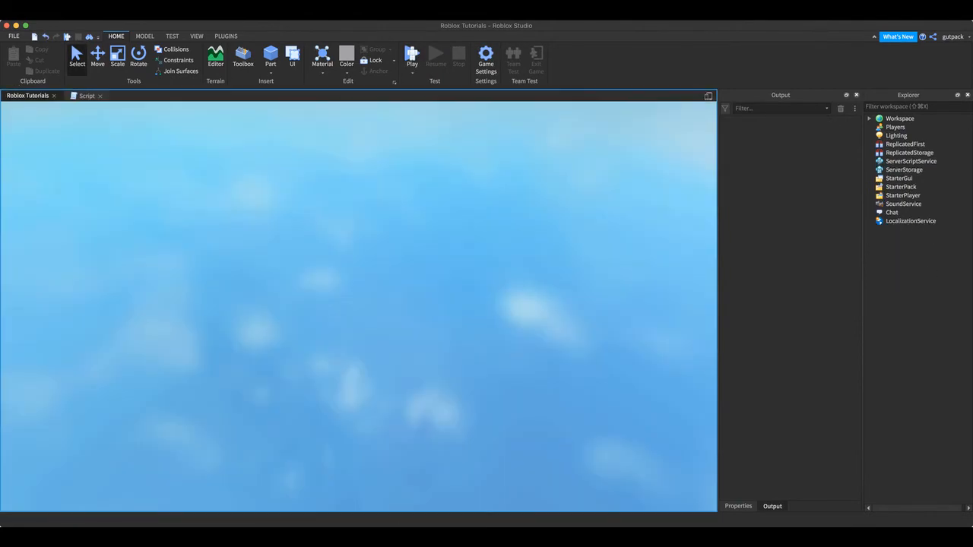
{"action": "left_click", "coordinate": [412, 54]}
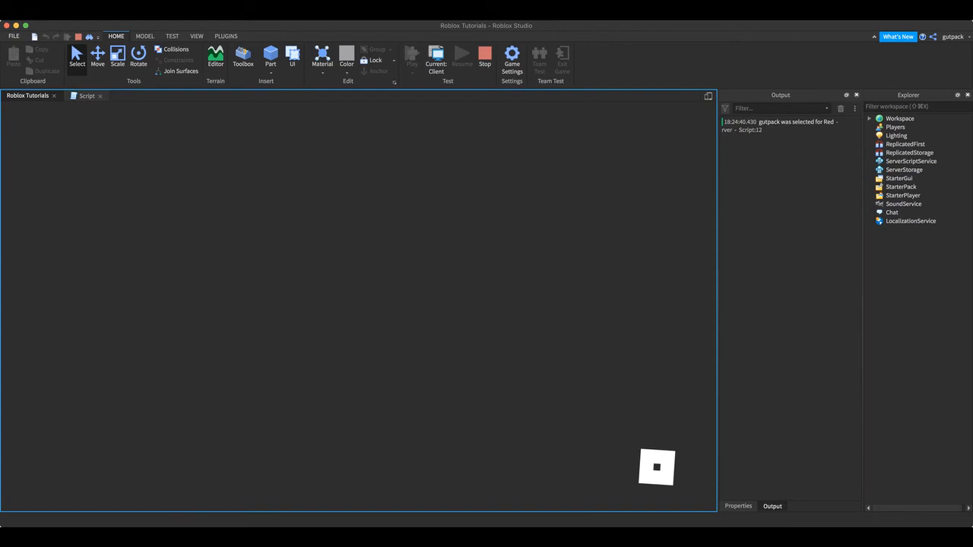
{"action": "left_click", "coordinate": [412, 54]}
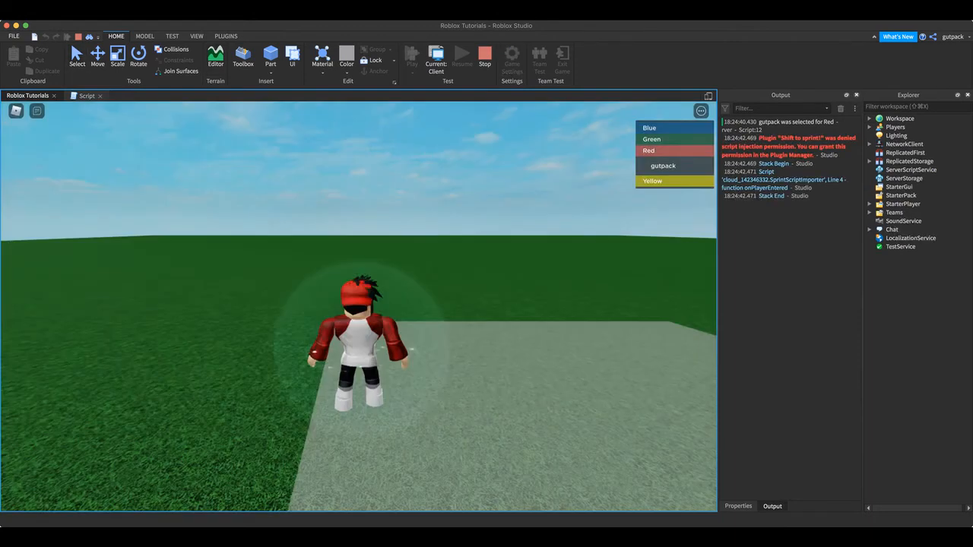